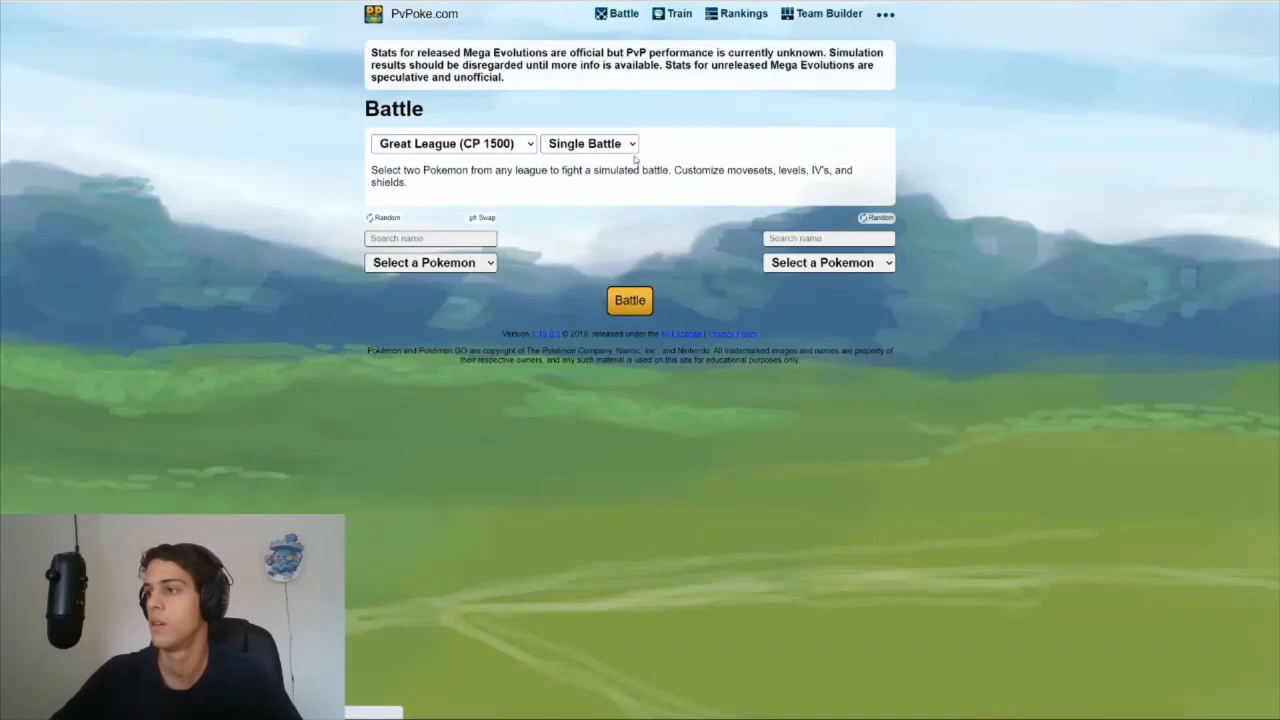
Switch the Great League battle type from Single Battle to Matrix Battle
click(588, 144)
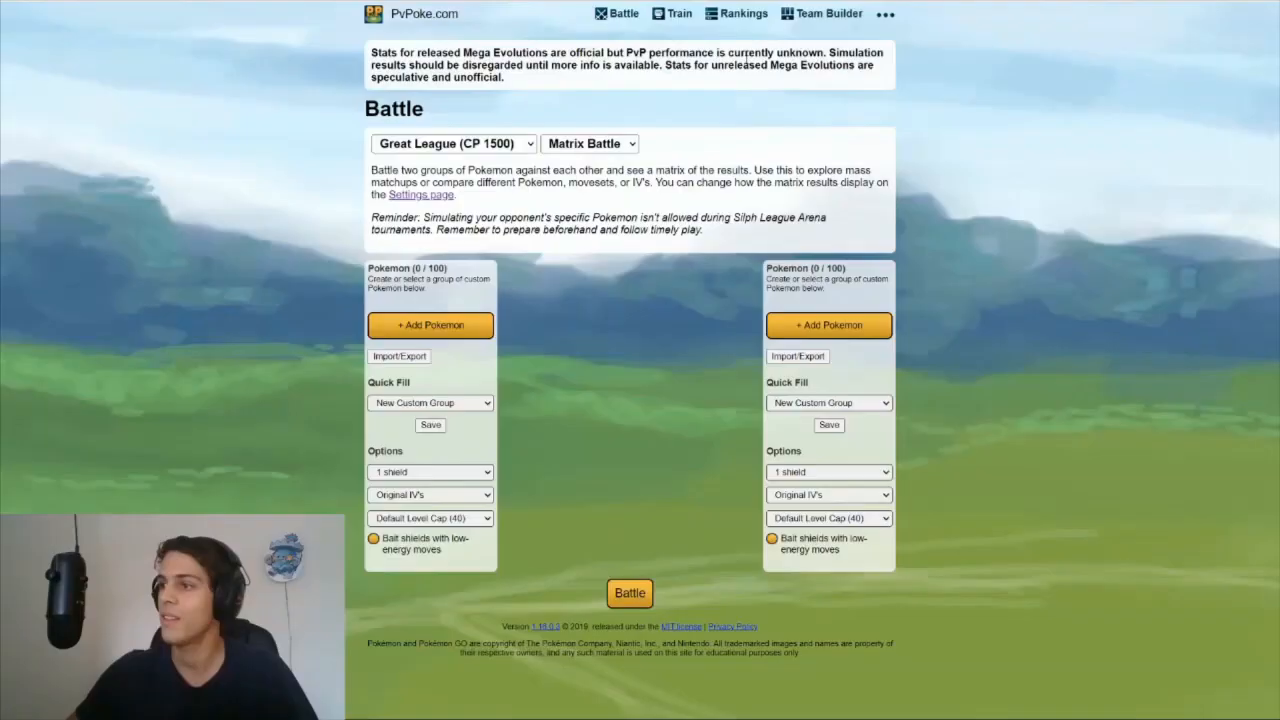
Add a Shadow Sableye to the left group after searching 'sableye'
click(430, 324)
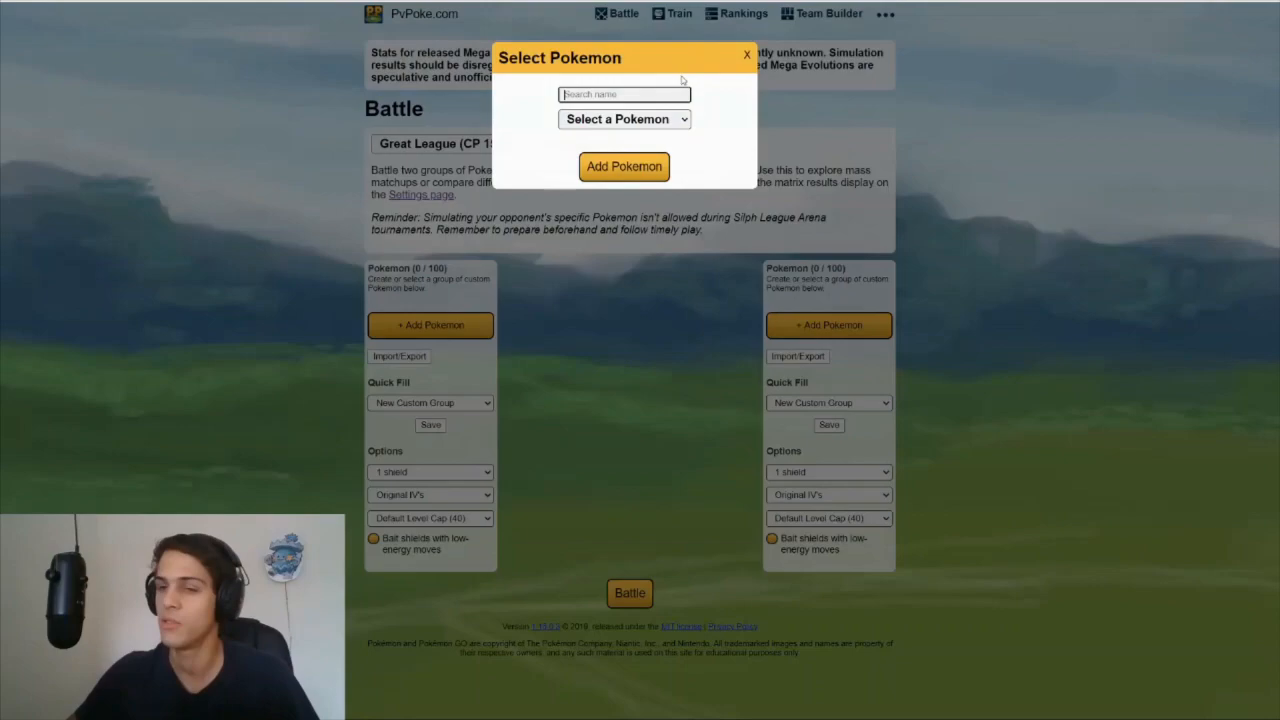
text(sableye)
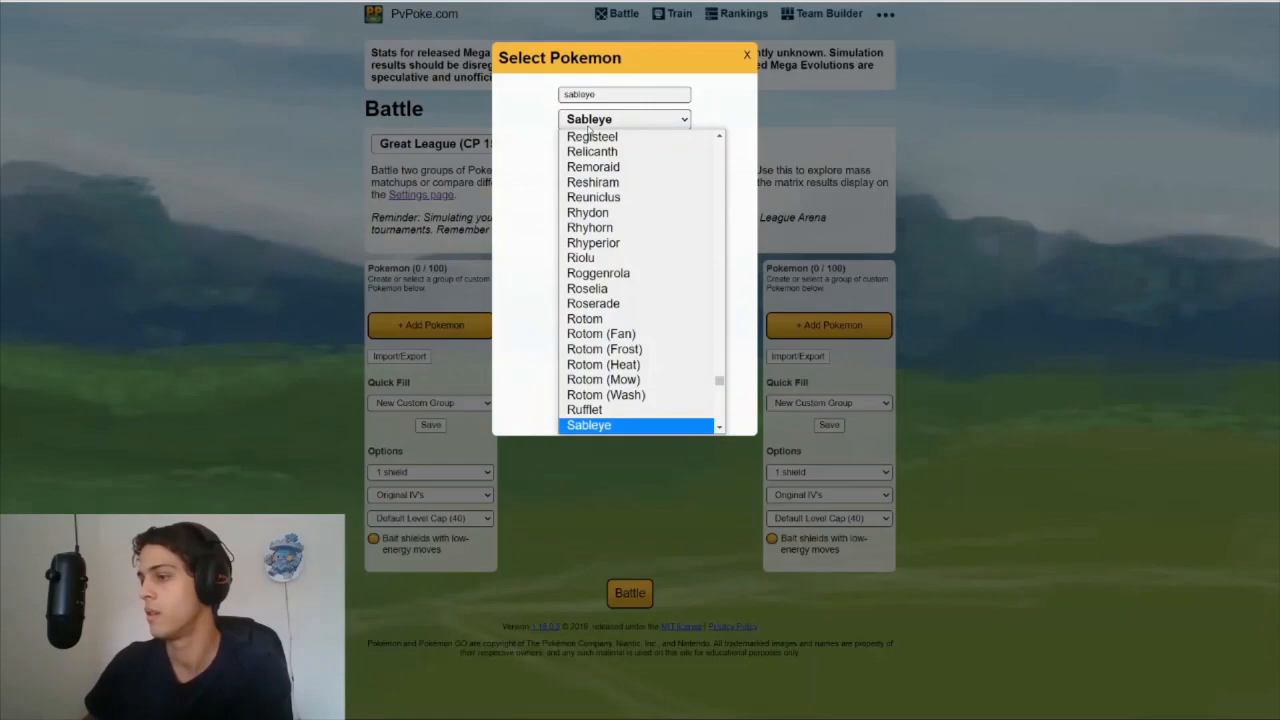
click(588, 424)
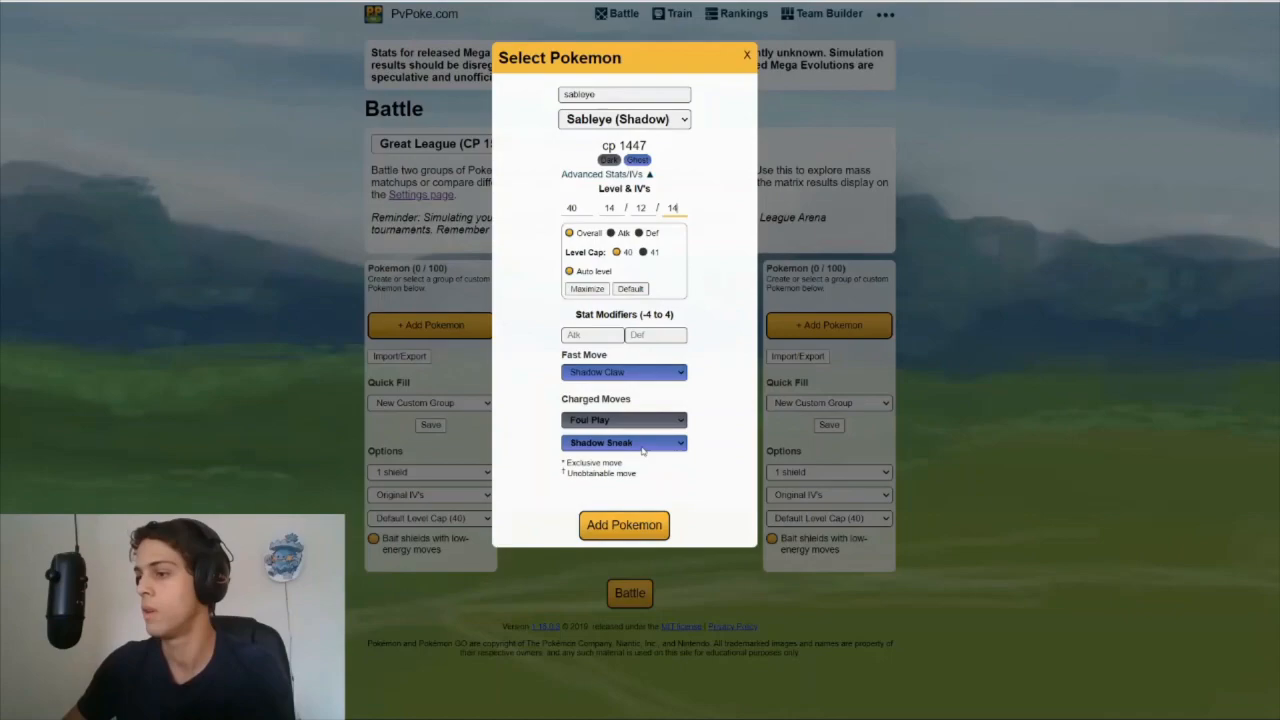
click(624, 524)
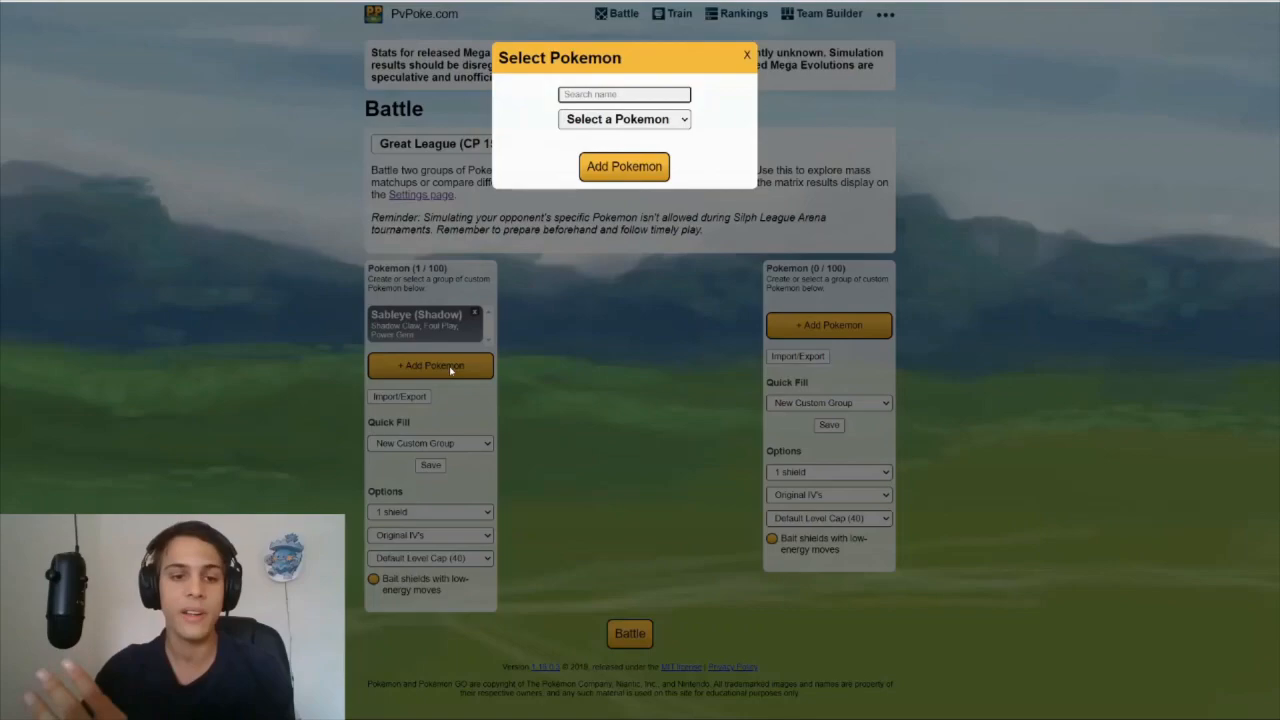
Add a second Shadow Sableye with Power Gem as its second charged move
click(624, 276)
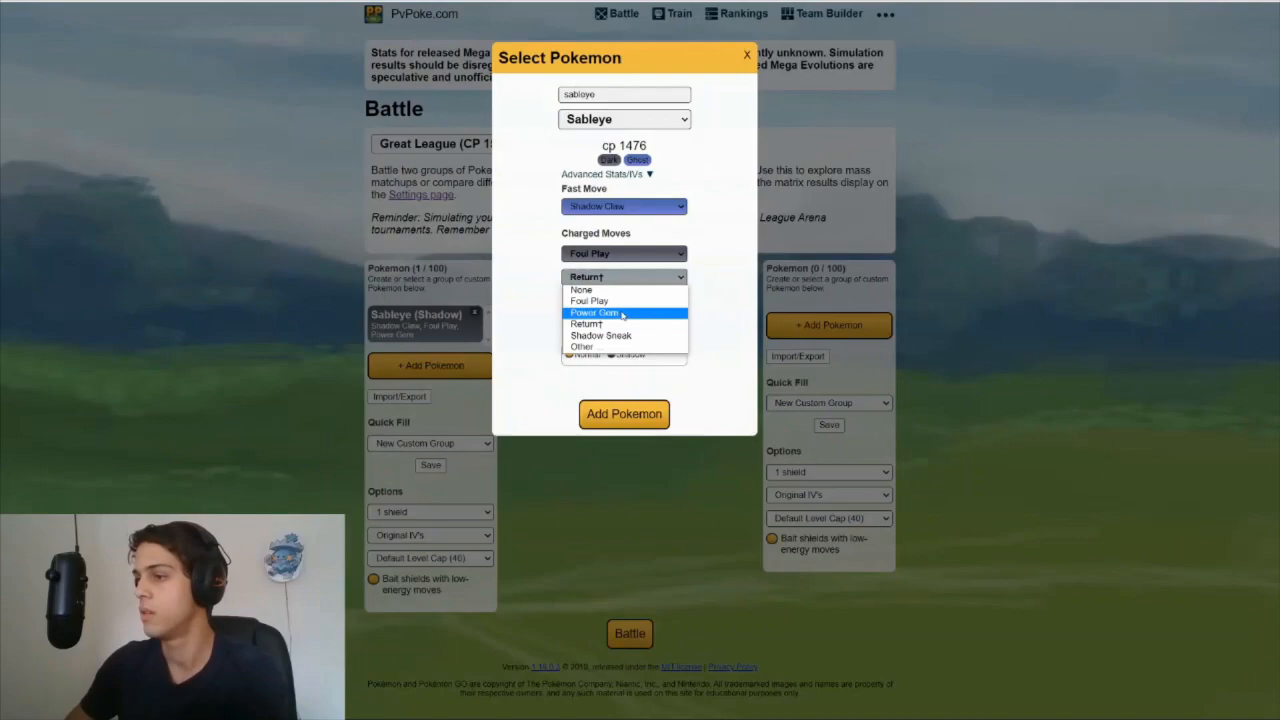
click(594, 312)
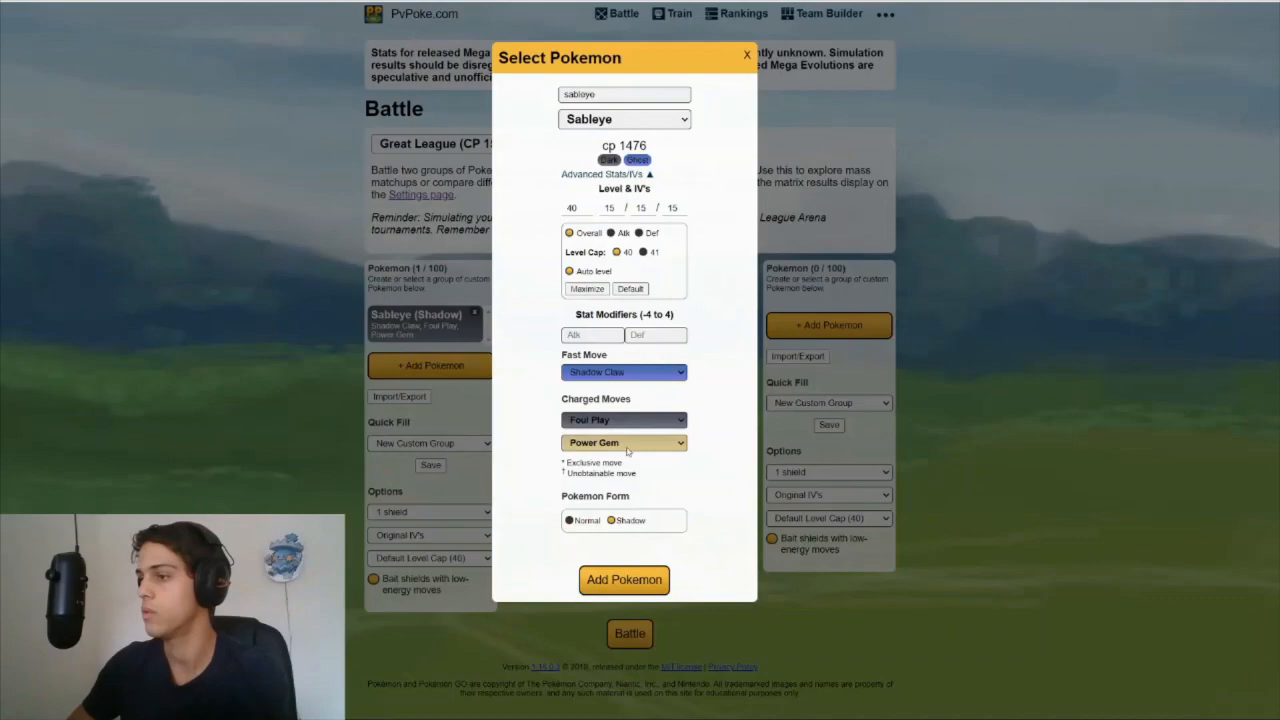
click(624, 580)
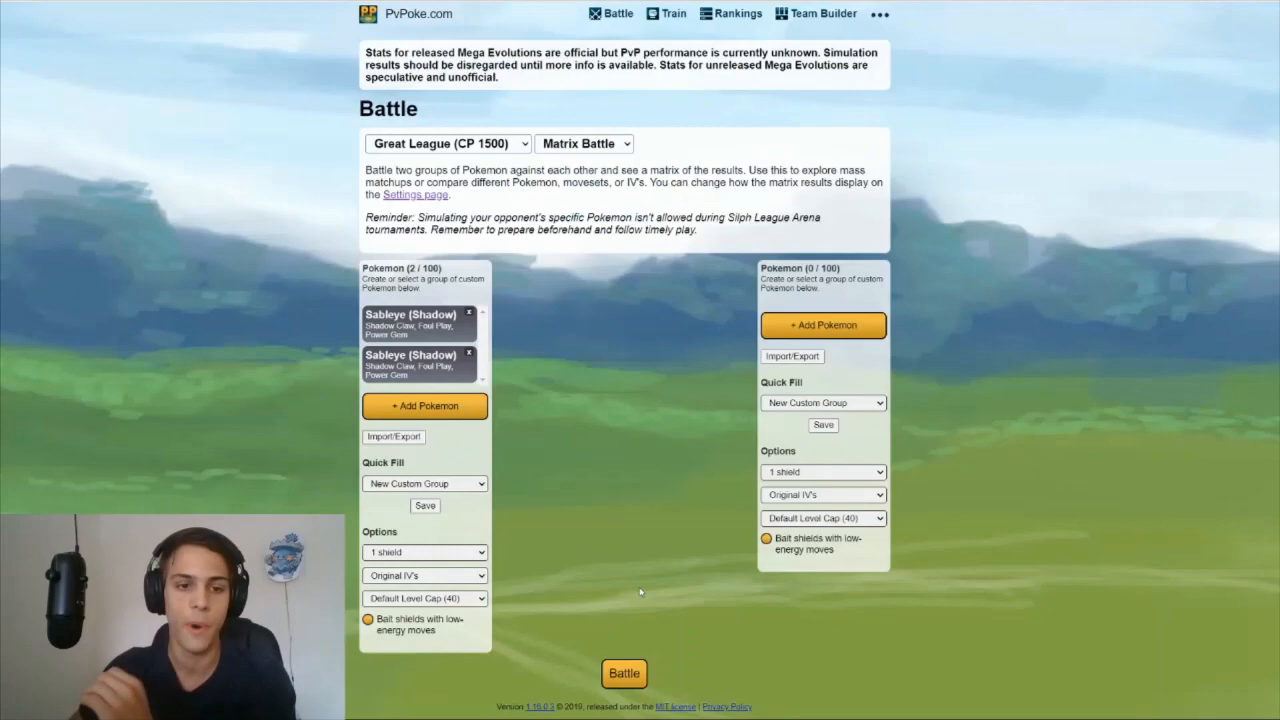
Add a third Sableye variant with adjusted level and IVs
click(424, 404)
text(sableye)
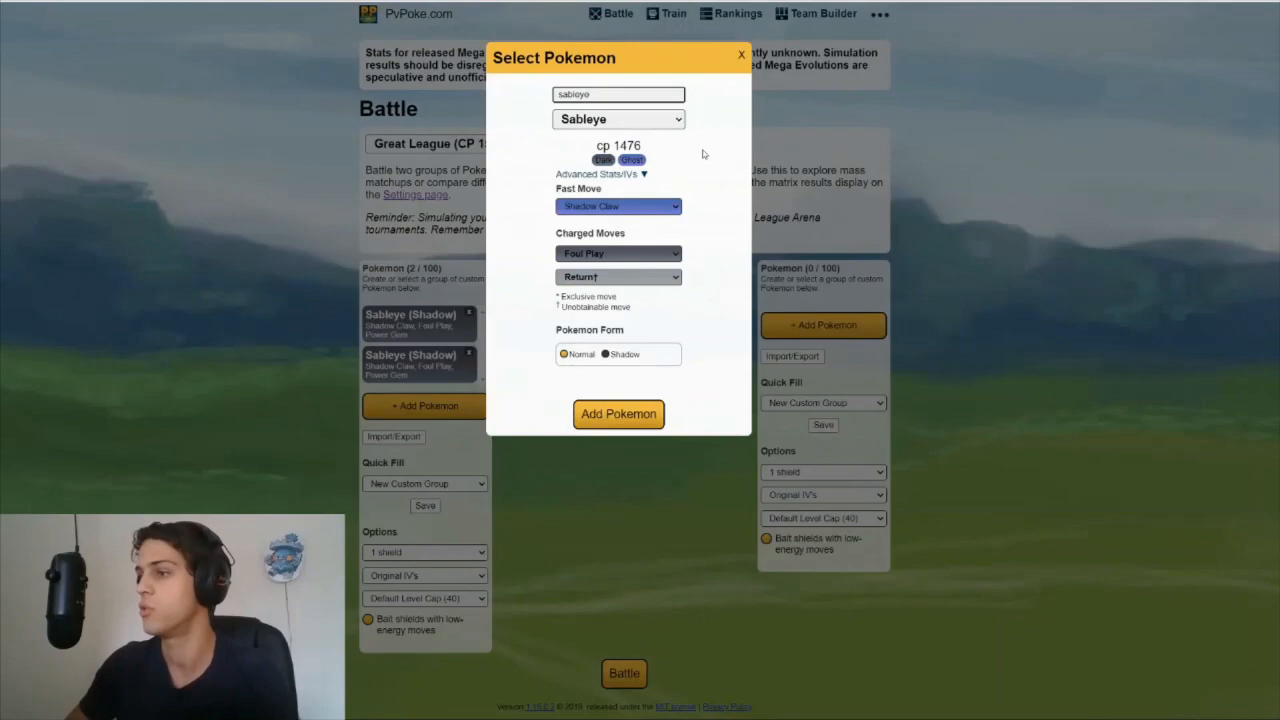
click(600, 172)
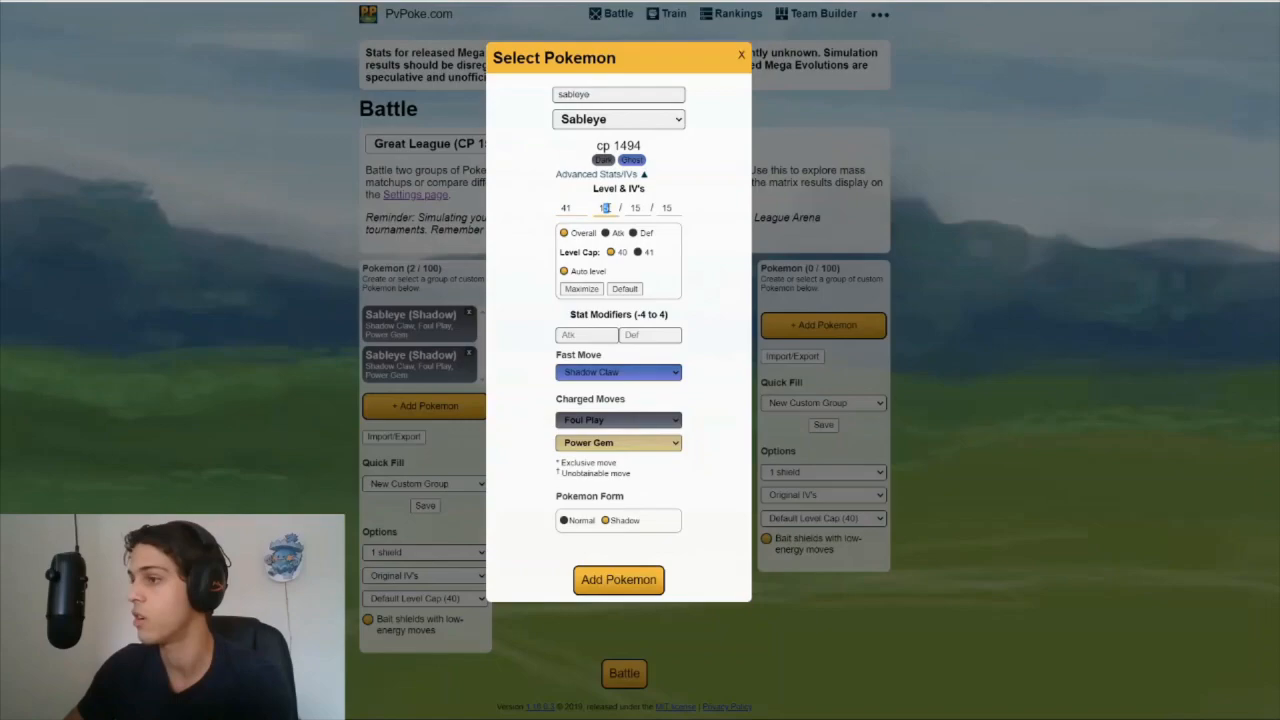
click(618, 580)
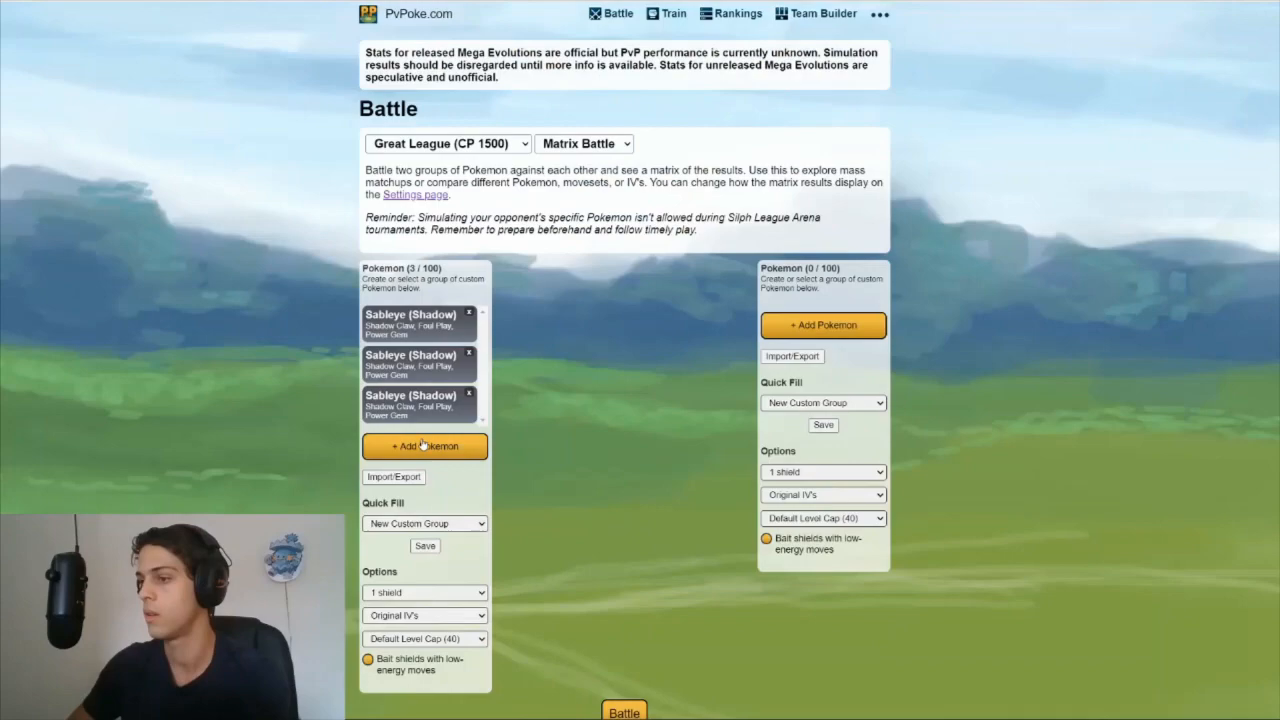
Add a fourth Sableye variant in Shadow form, completing four entries
click(424, 446)
text(sabley)
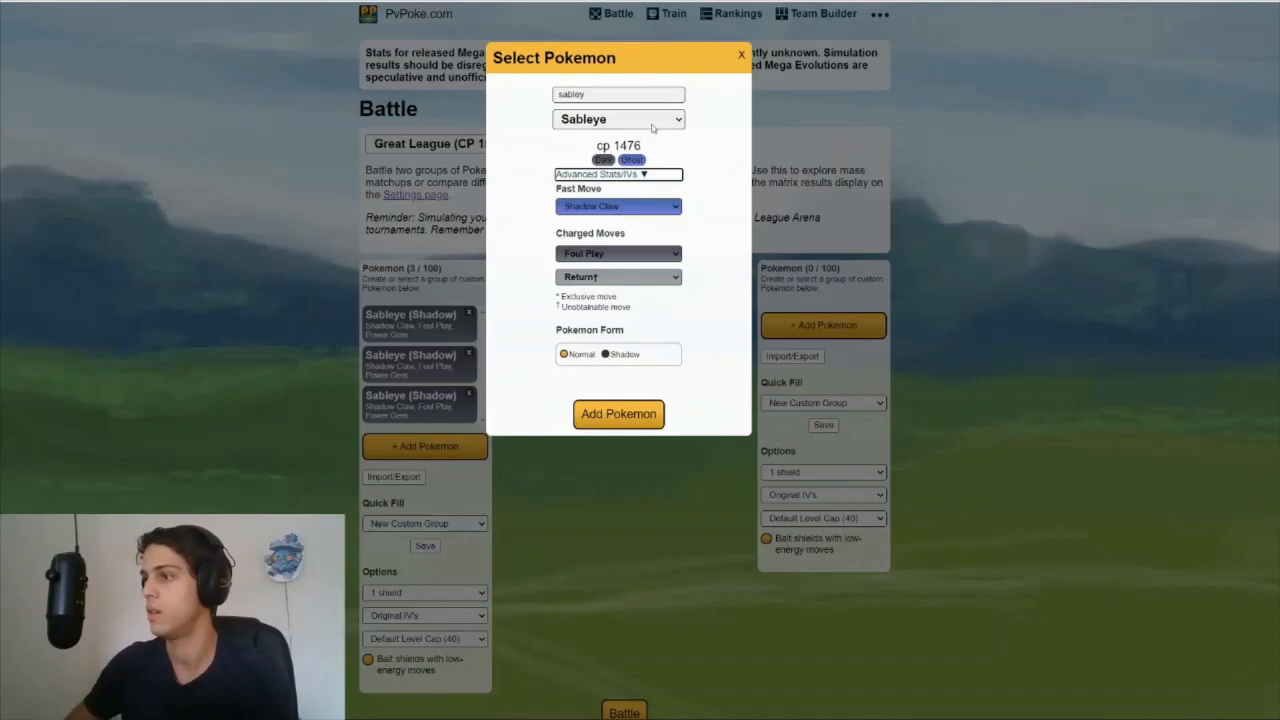
click(600, 174)
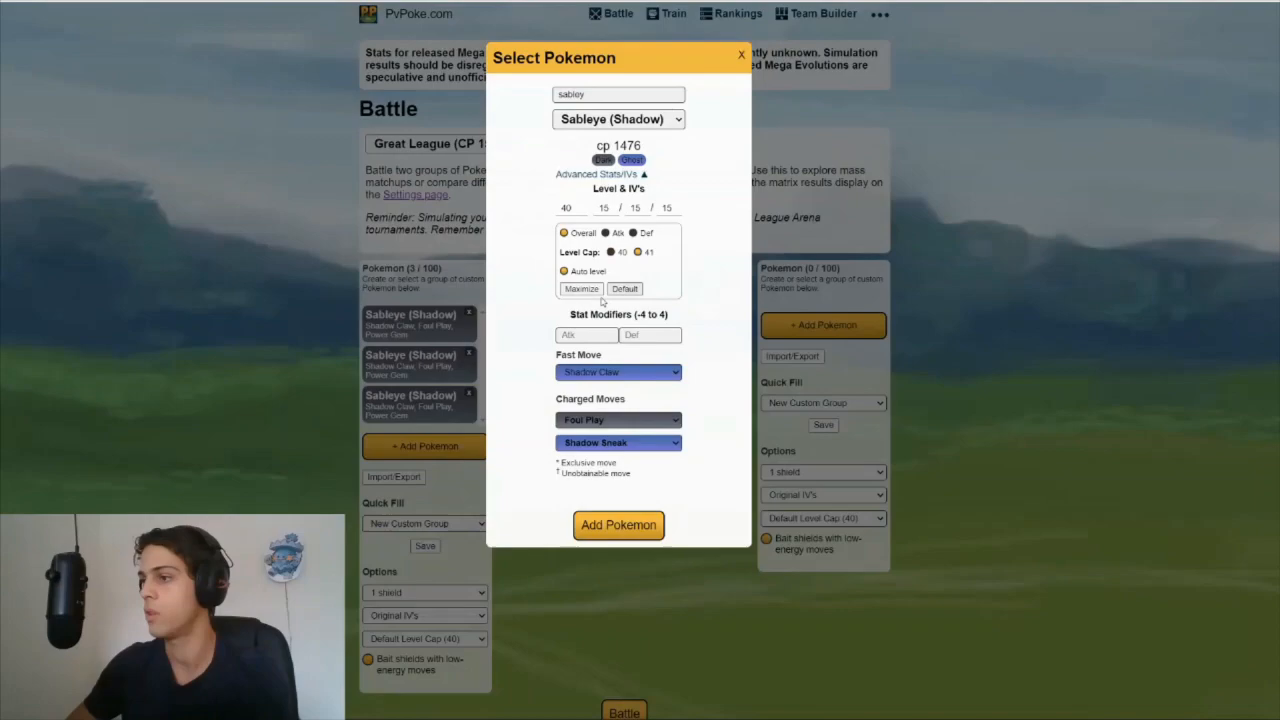
click(618, 524)
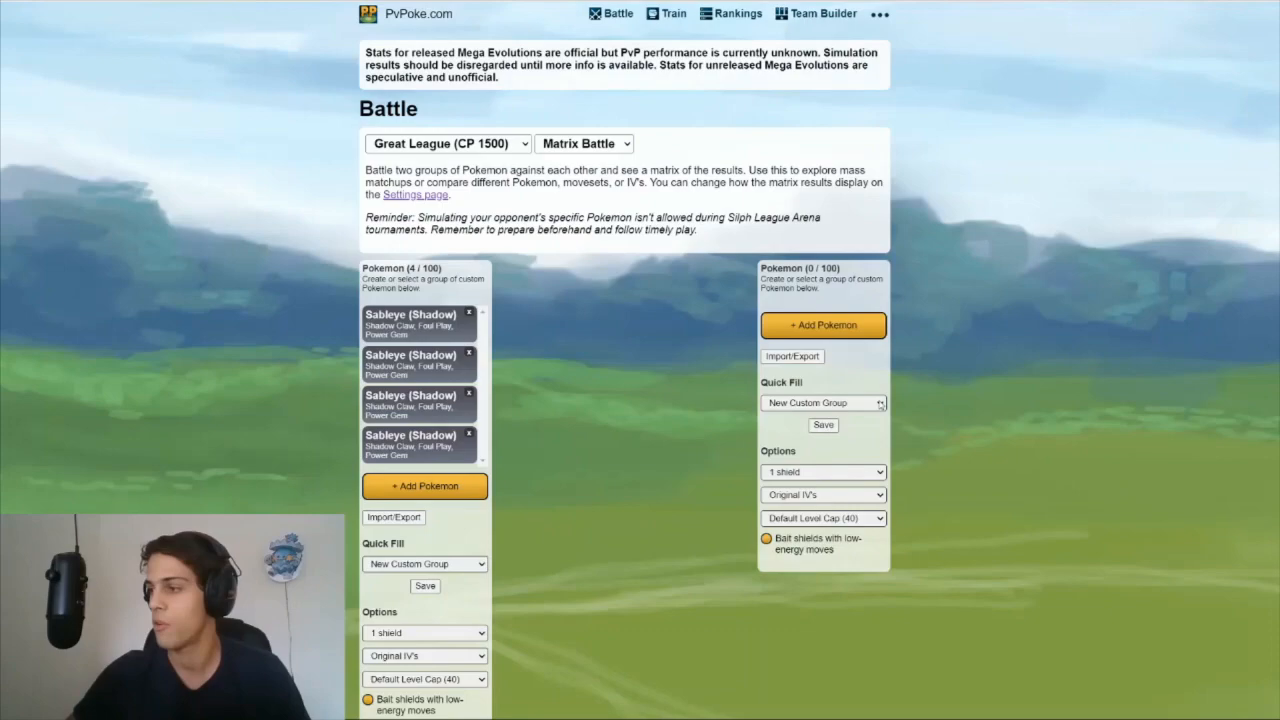
Quick fill the right group with the 43-Pokémon Great League Meta and review the list
click(820, 402)
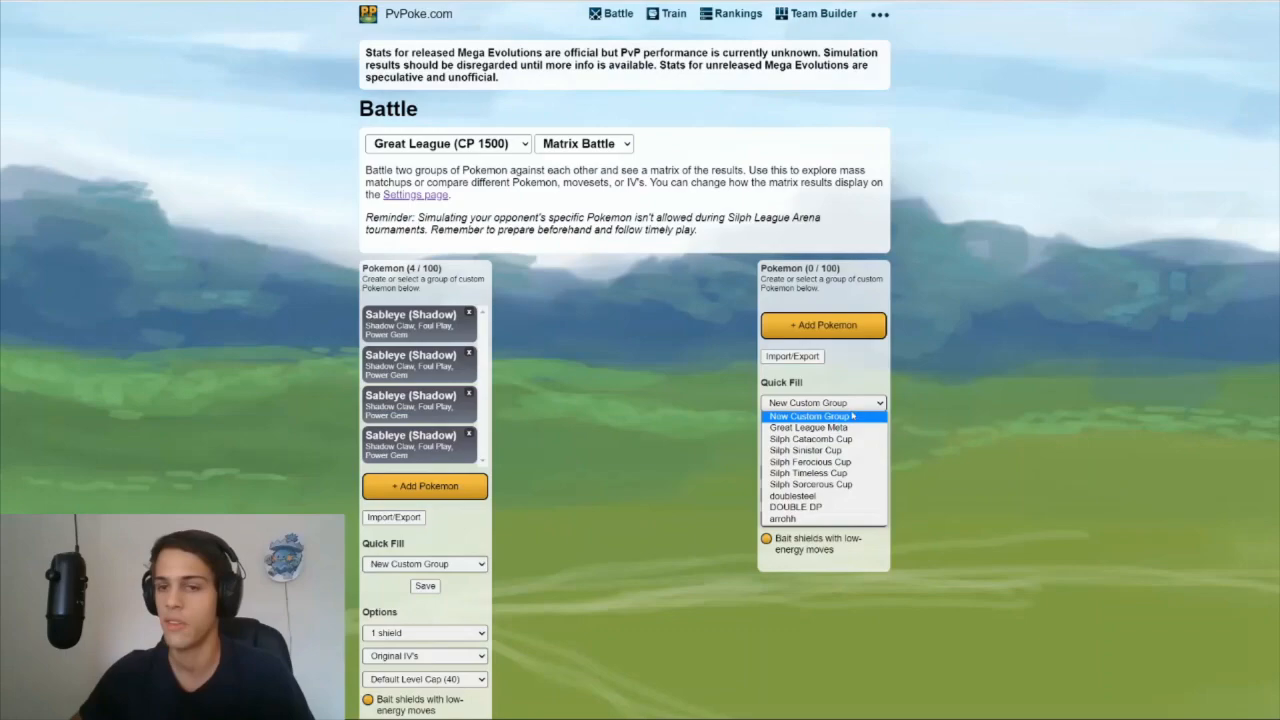
click(808, 428)
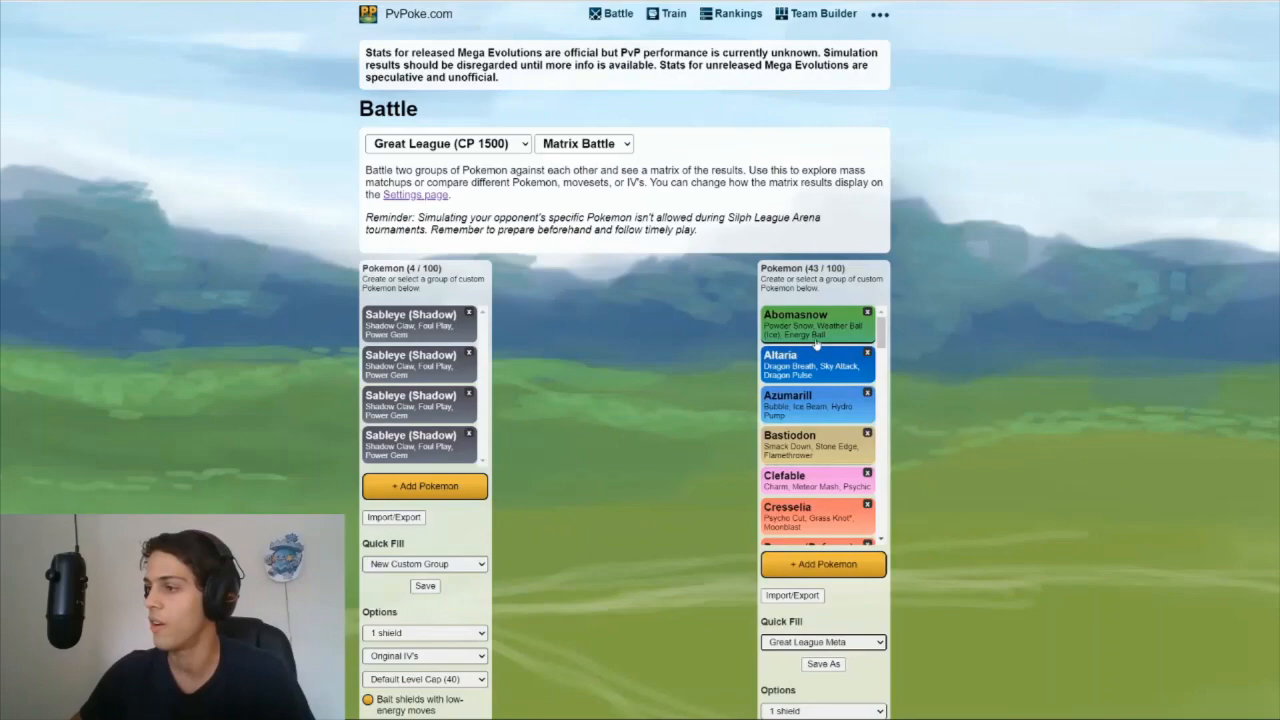
scroll(down, 3)
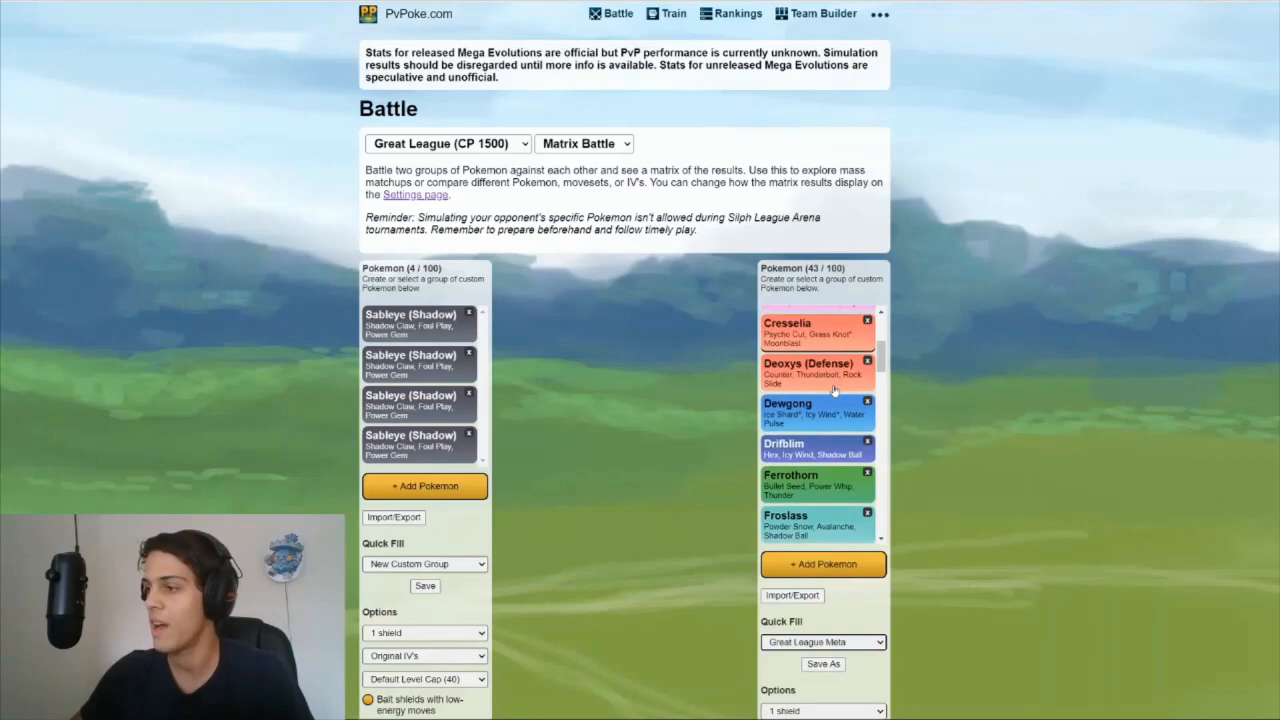
scroll(down, 3)
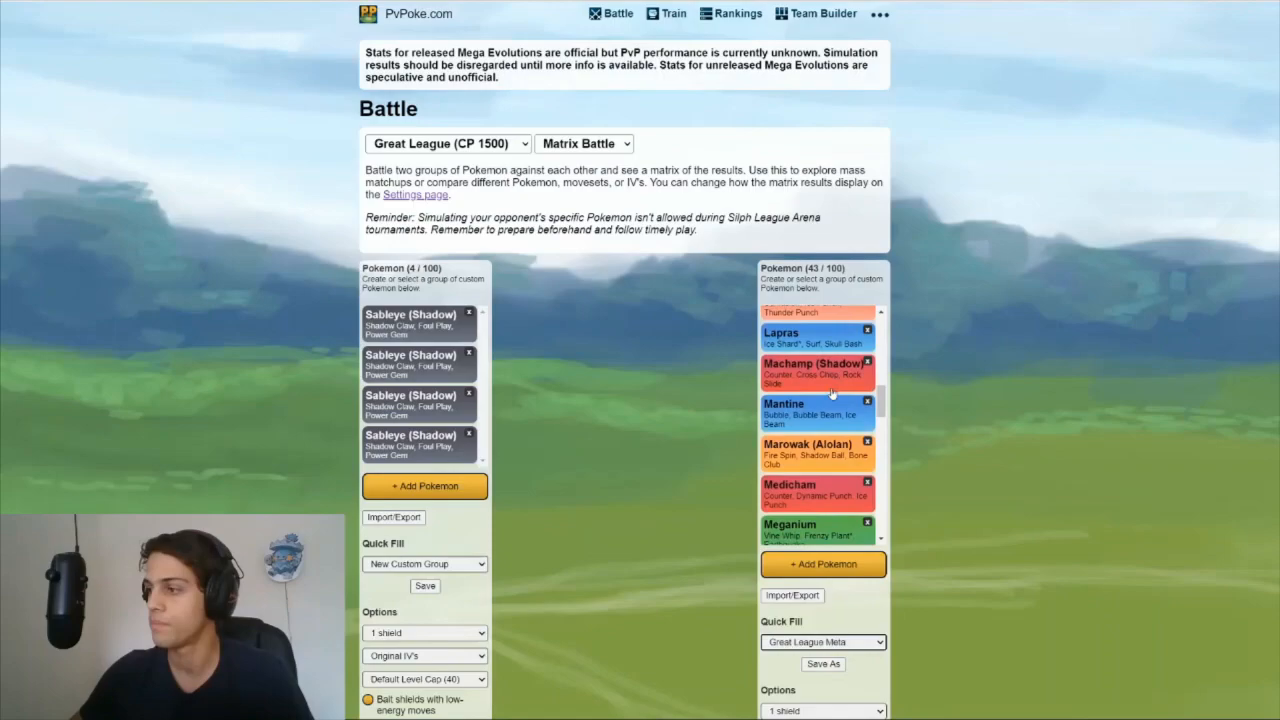
scroll(down, 3)
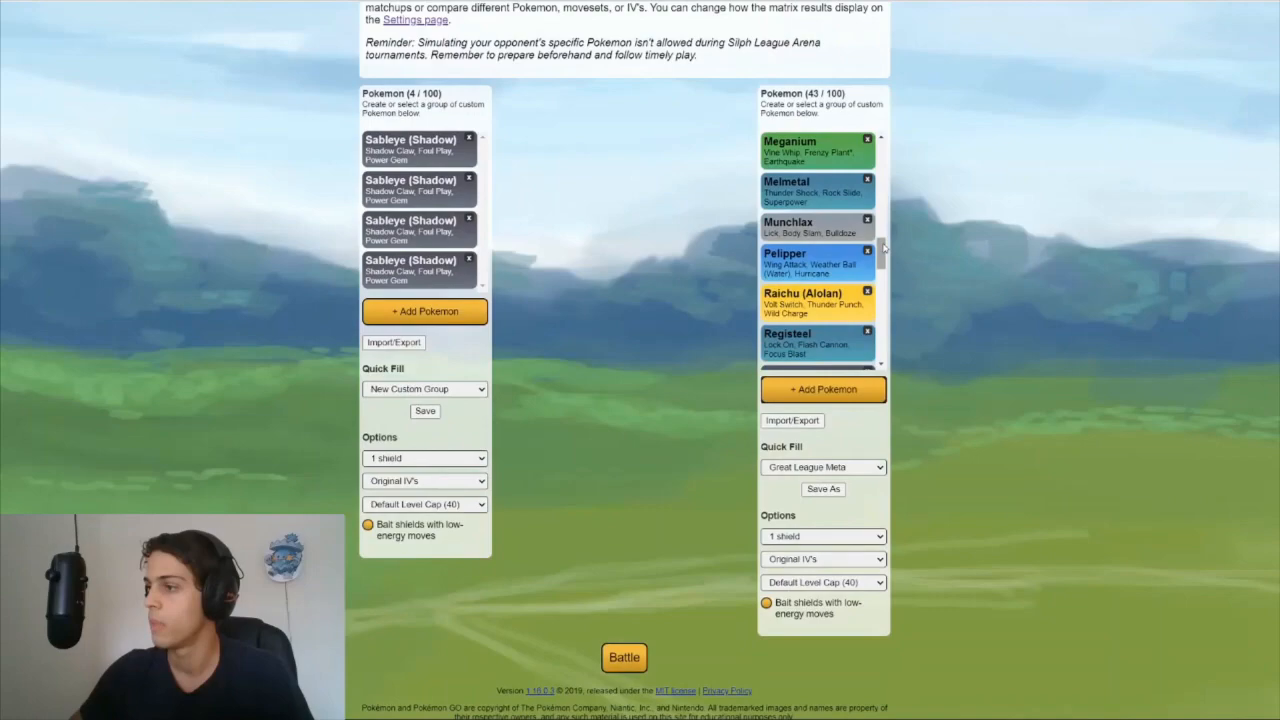
scroll(down, 3)
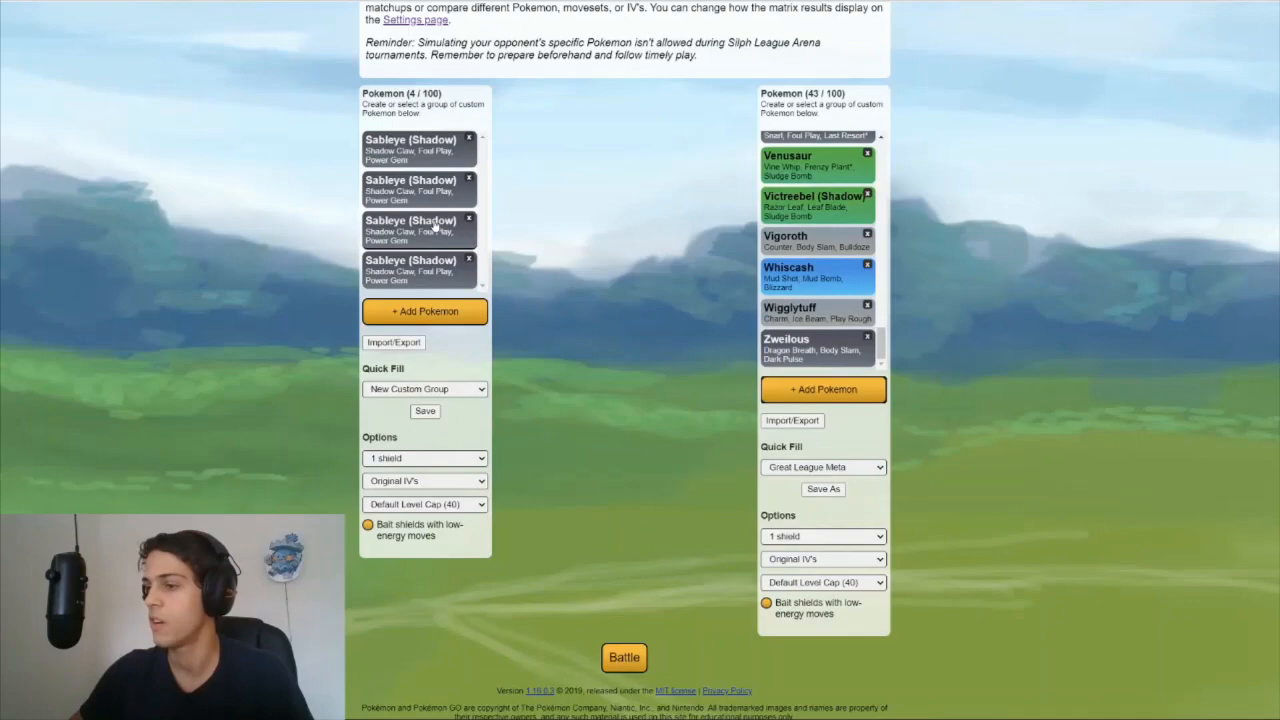
Keep one shield for the Sableye side, give opponents Default IVs, and run the battle
click(424, 458)
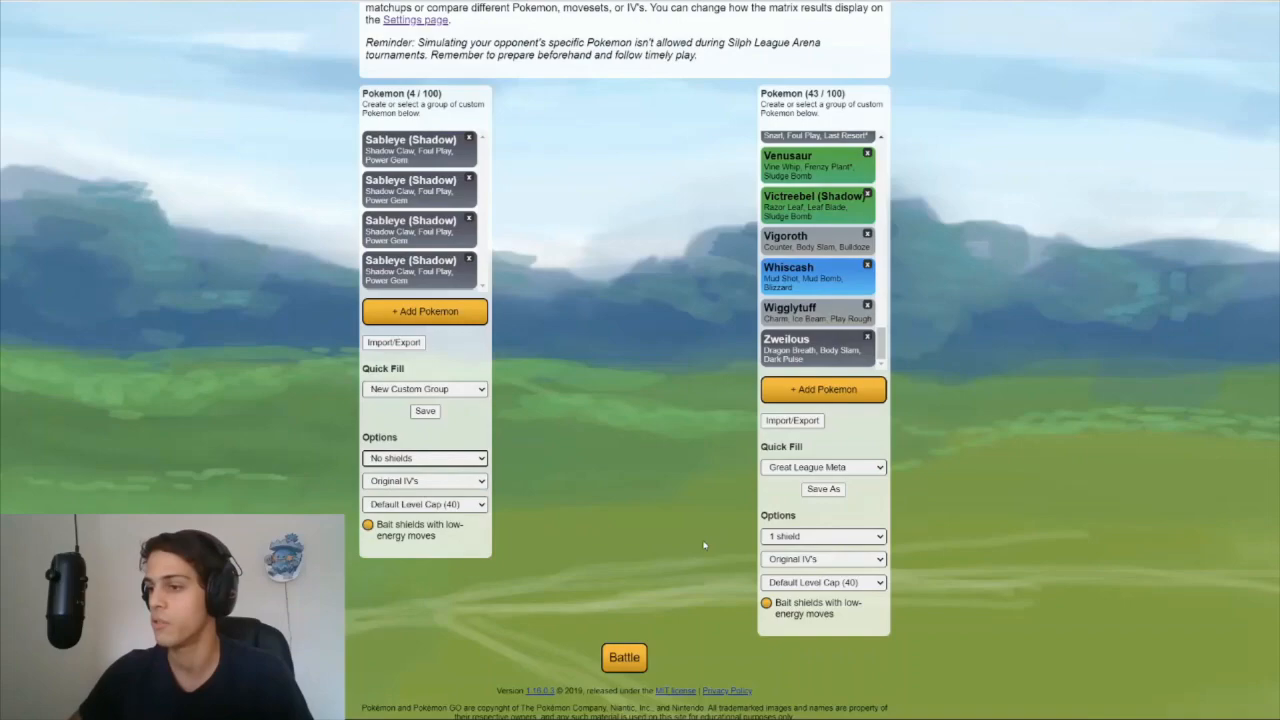
click(424, 458)
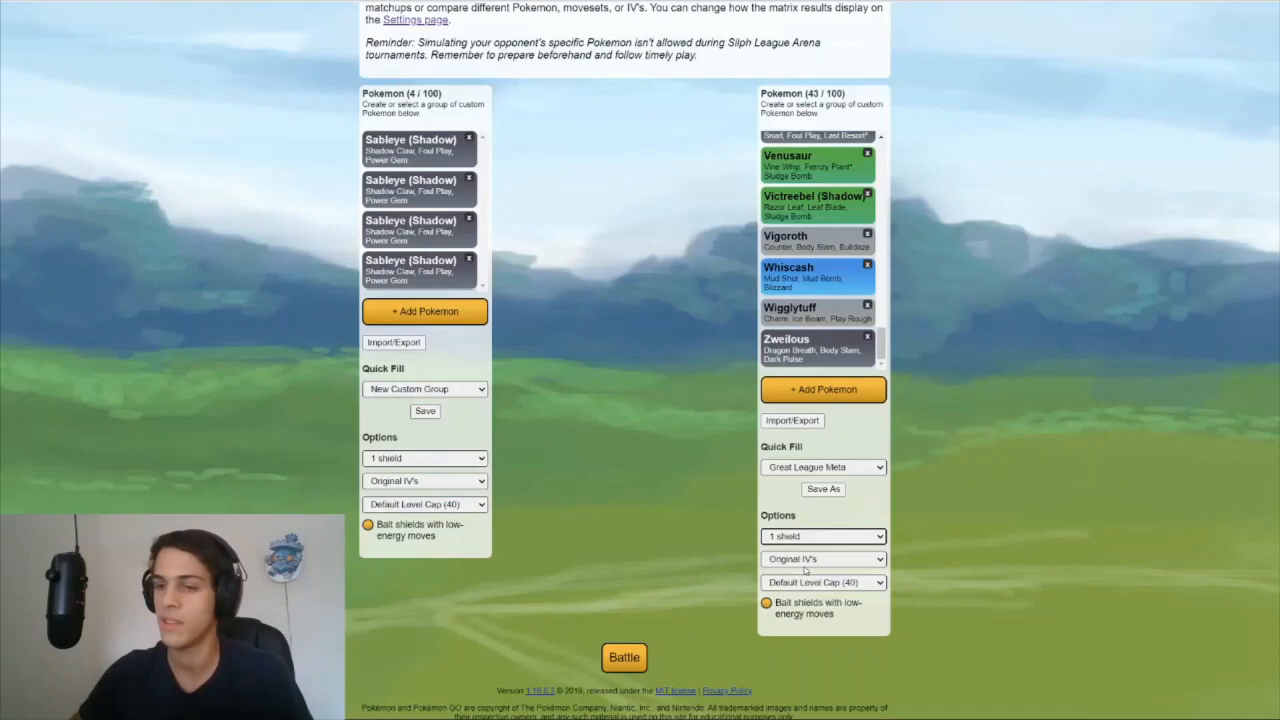
click(824, 560)
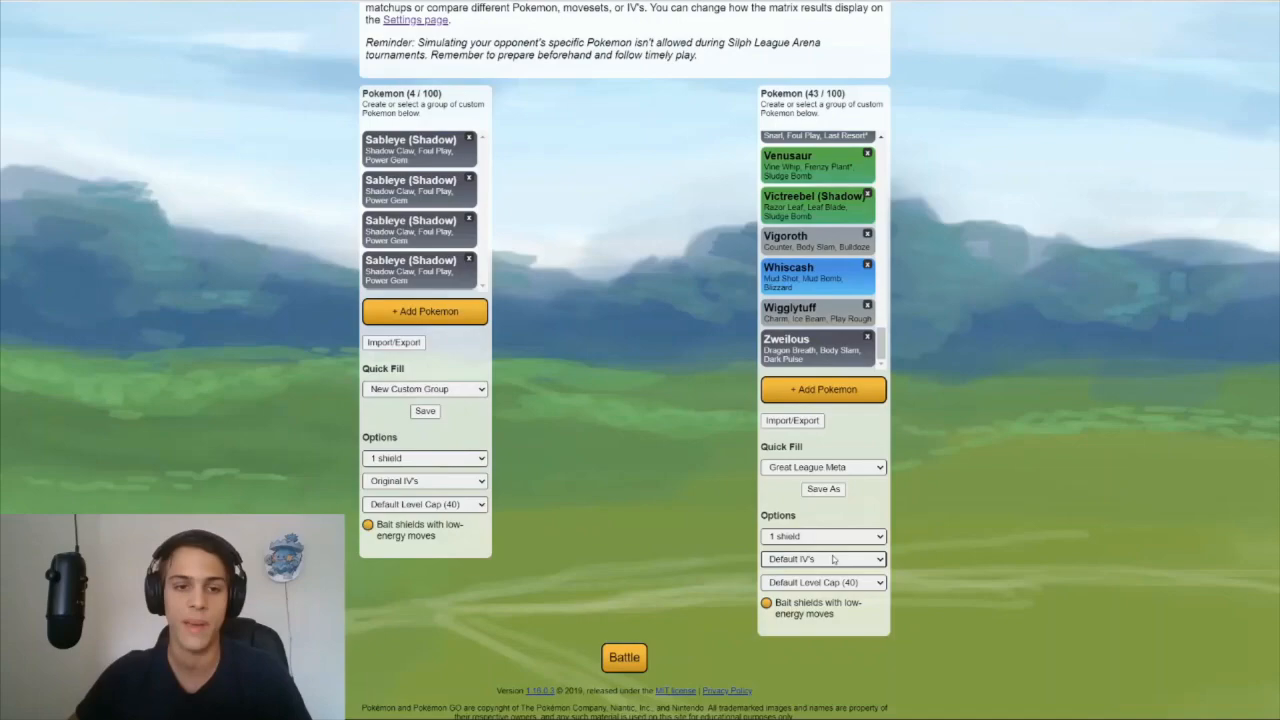
click(624, 656)
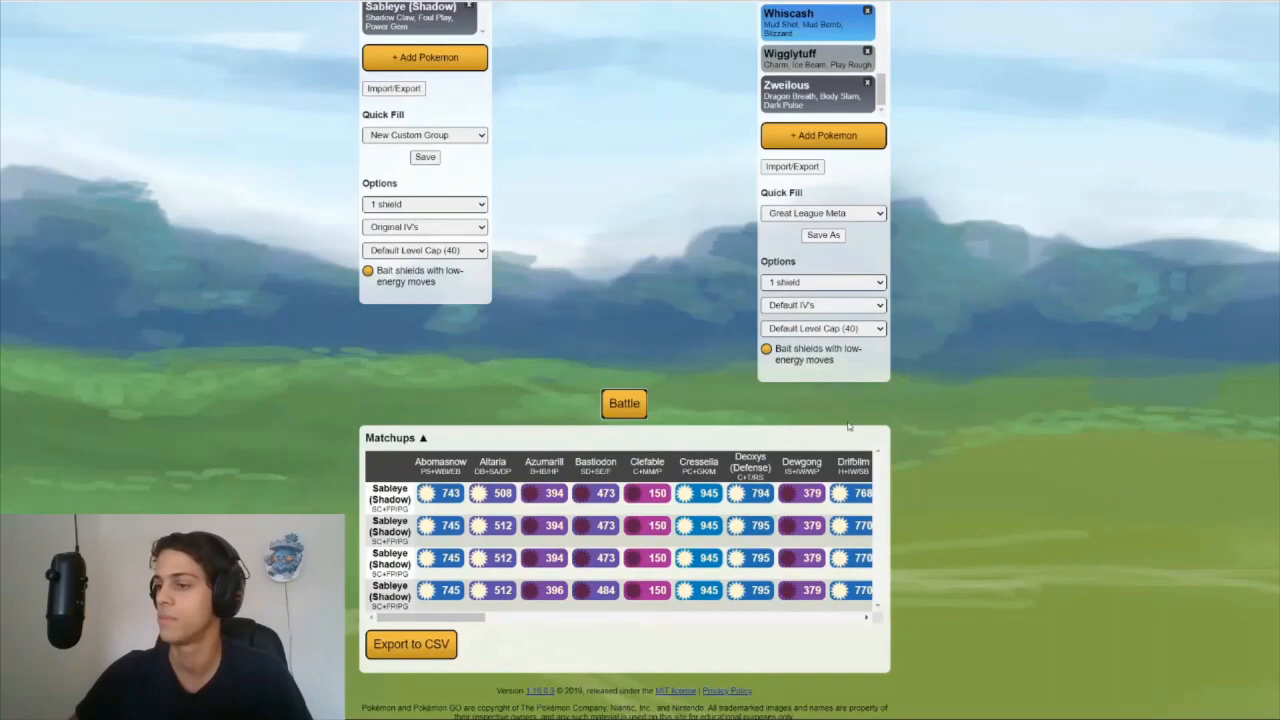
mouse_move(1010, 452)
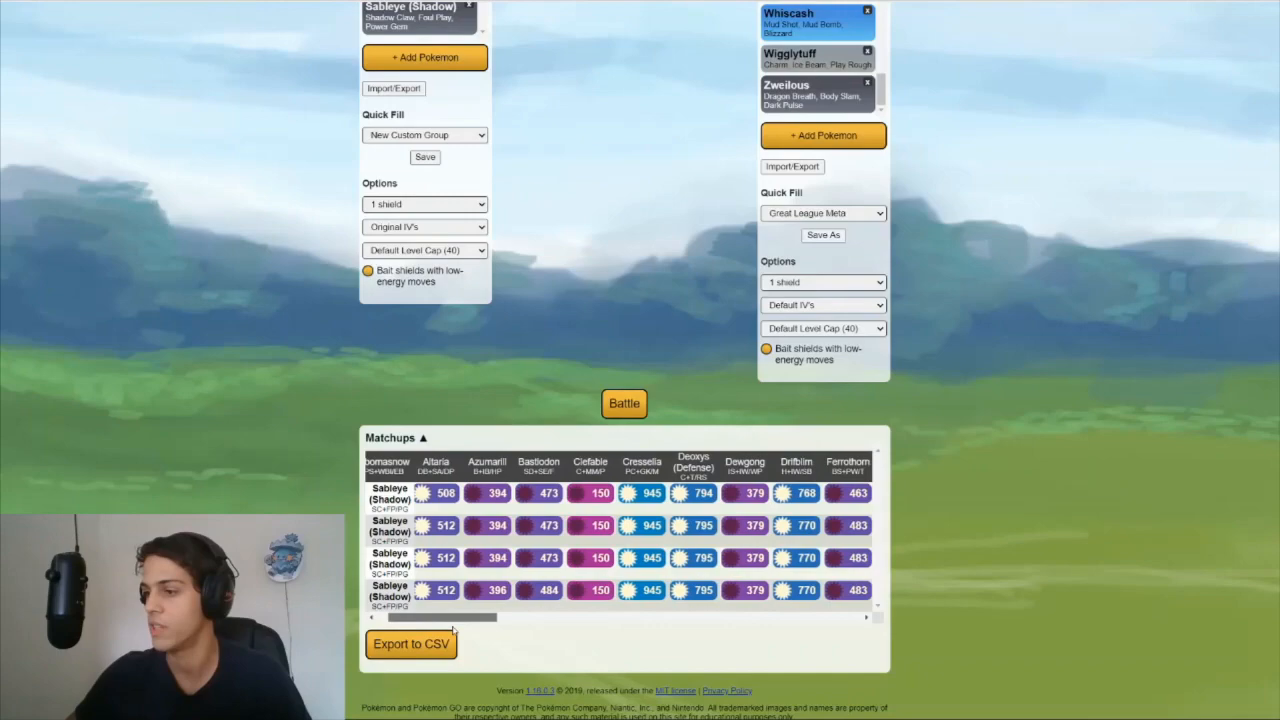
scroll(right, 3)
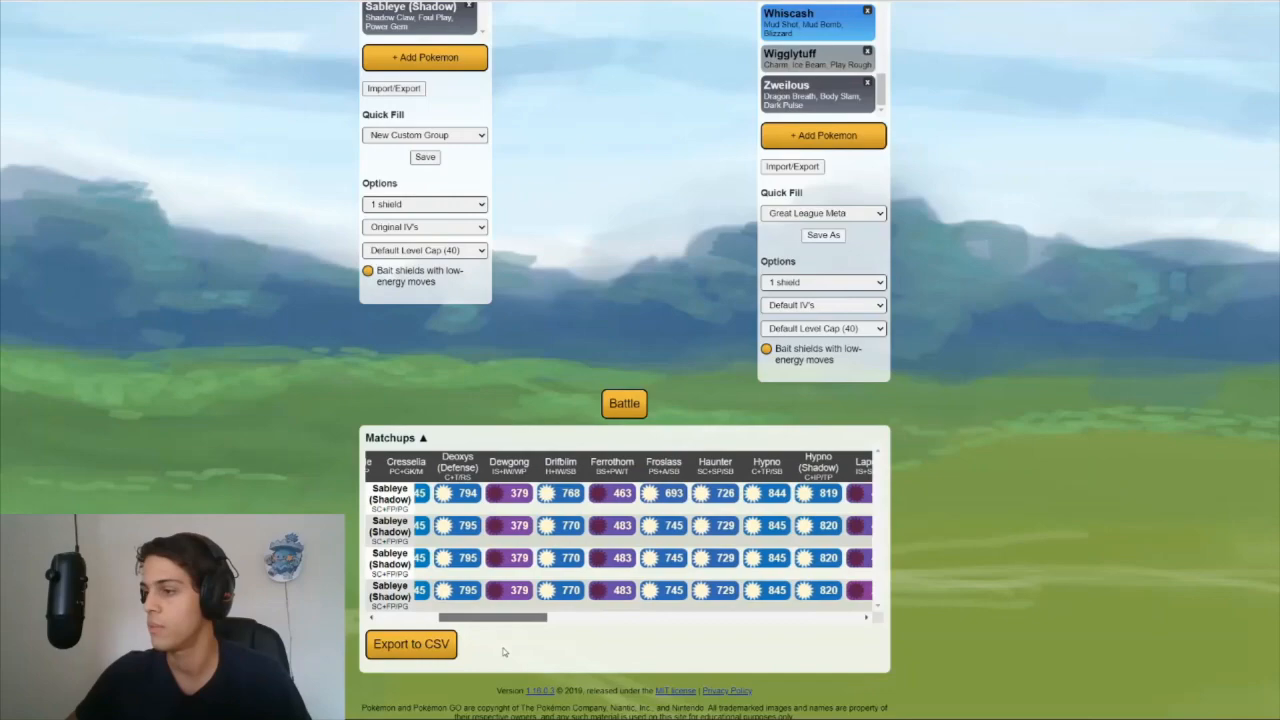
scroll(right, 3)
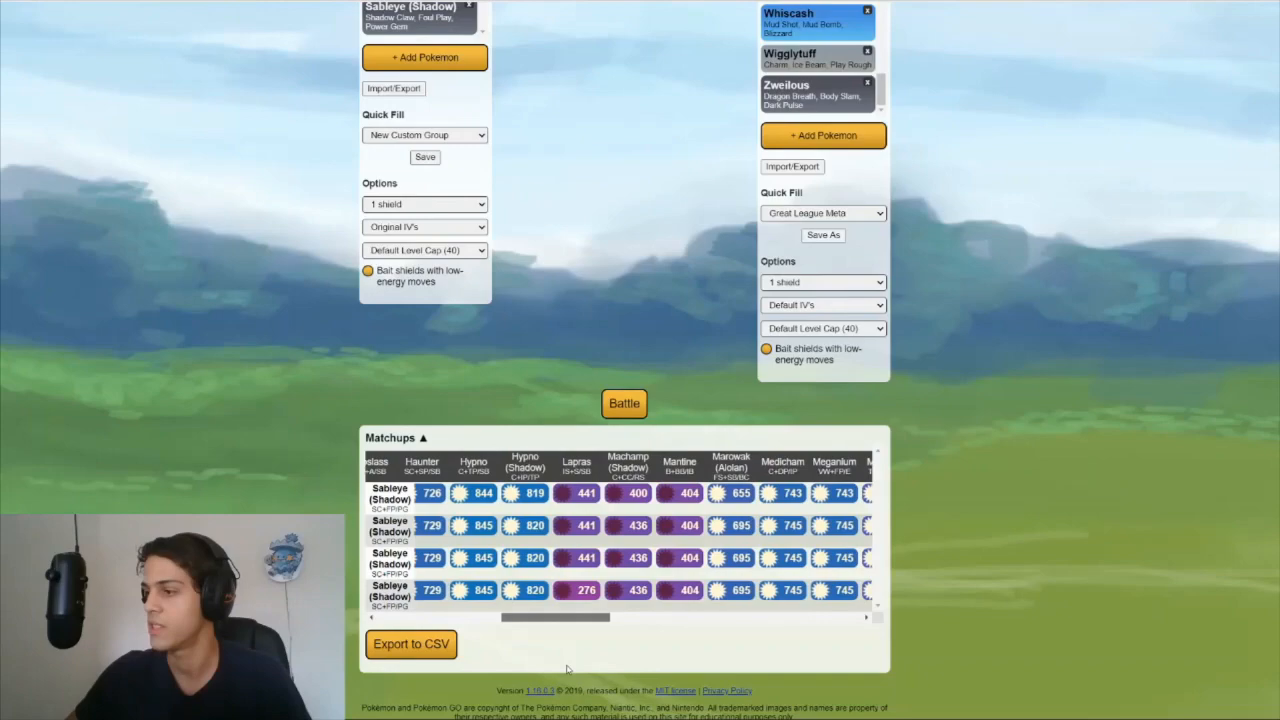
scroll(right, 3)
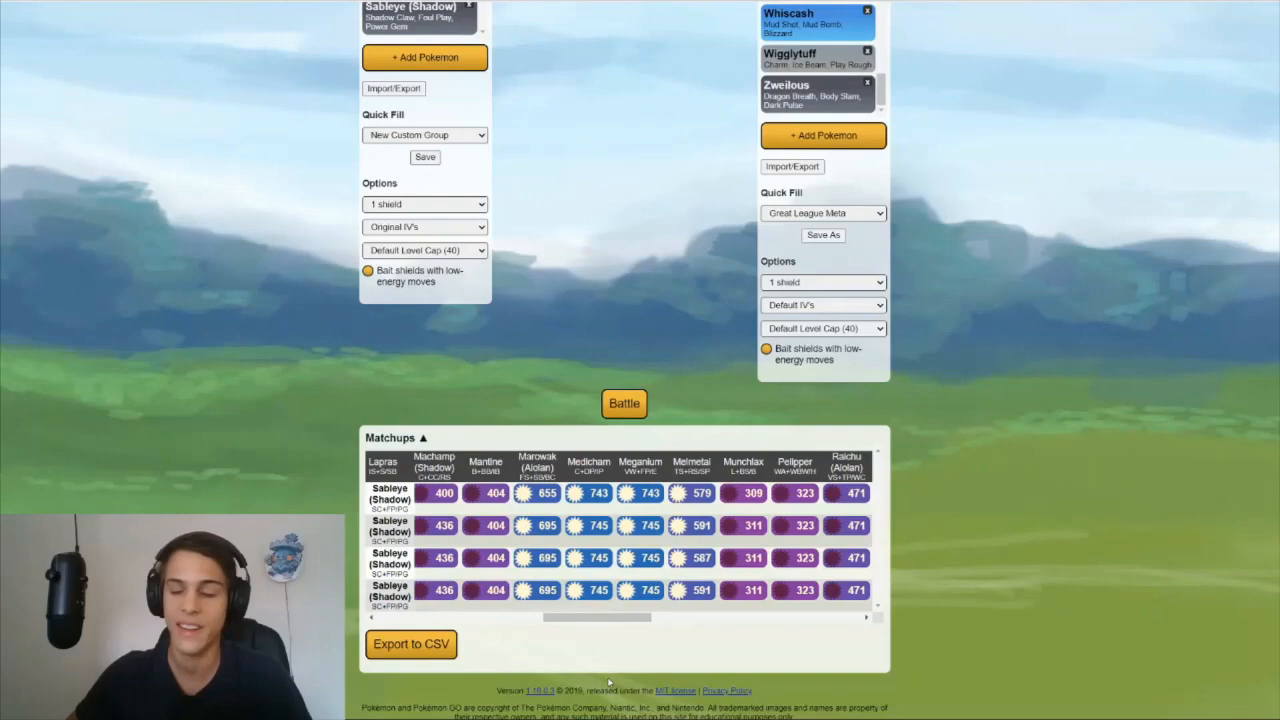
scroll(right, 3)
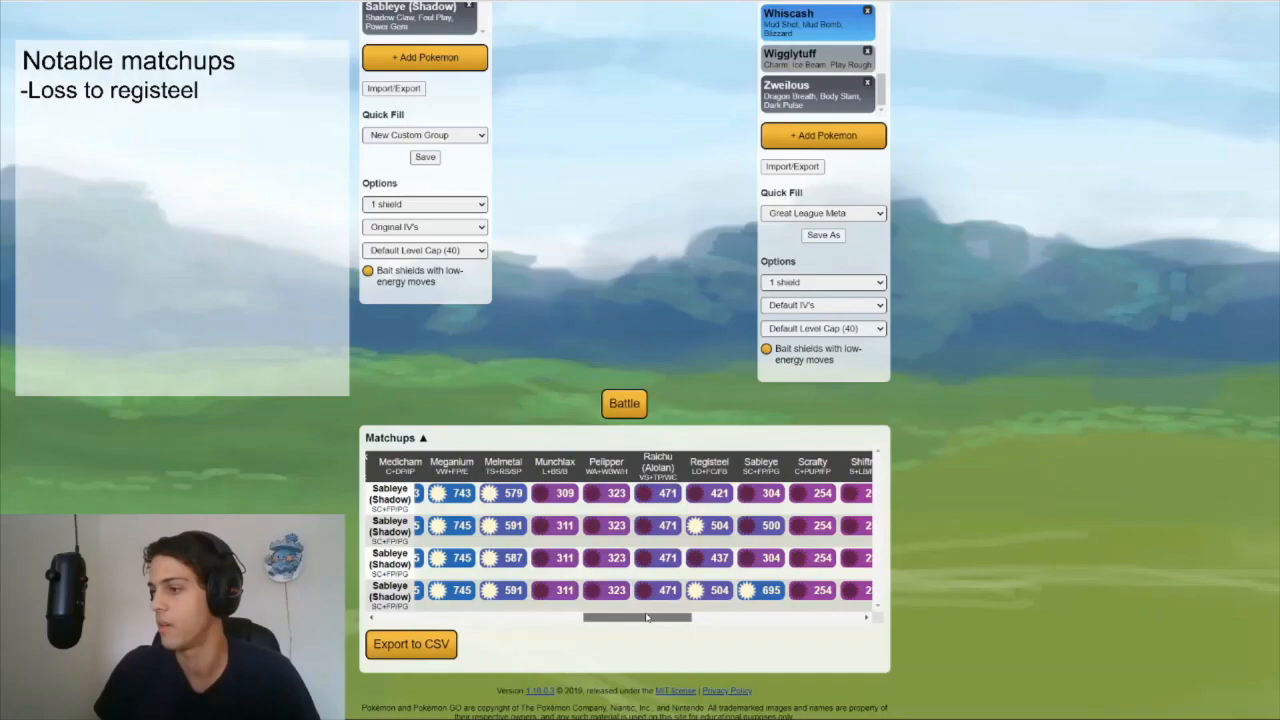
Review the Matchups table, note the losses to Registeel, Swampert and Venusaur, and reach the Venusaur battle
scroll(right, 3)
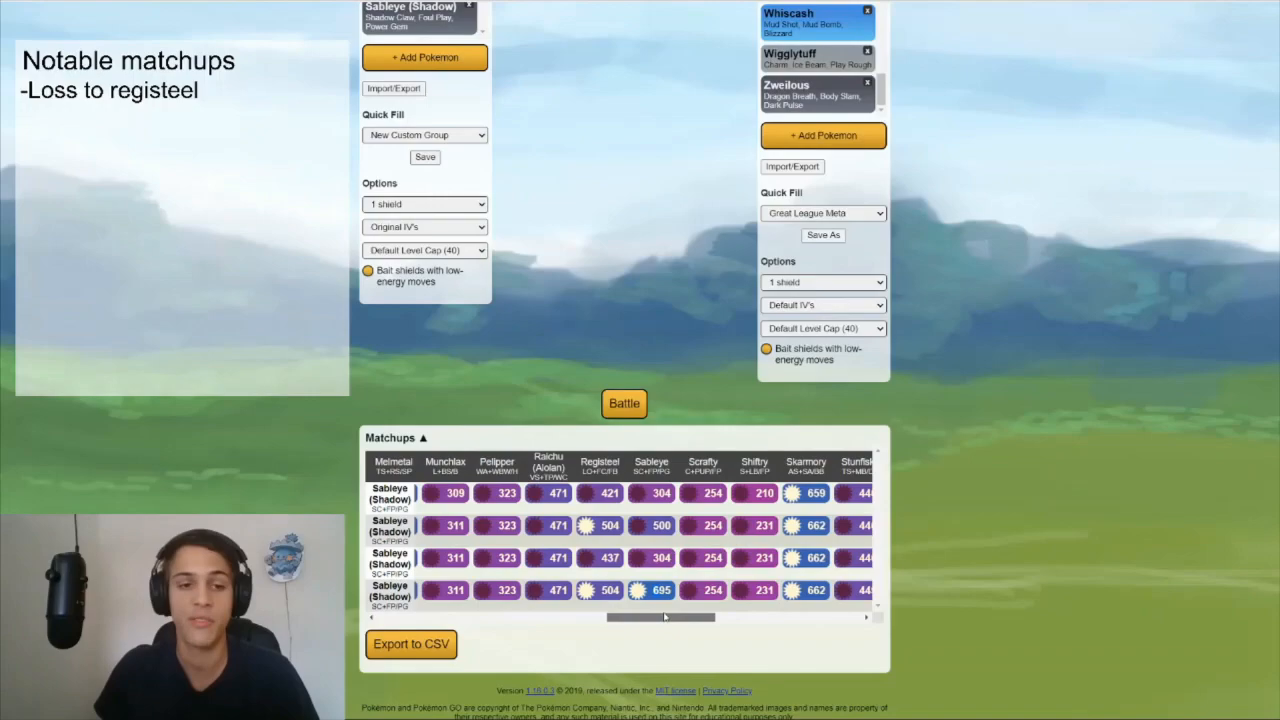
scroll(right, 3)
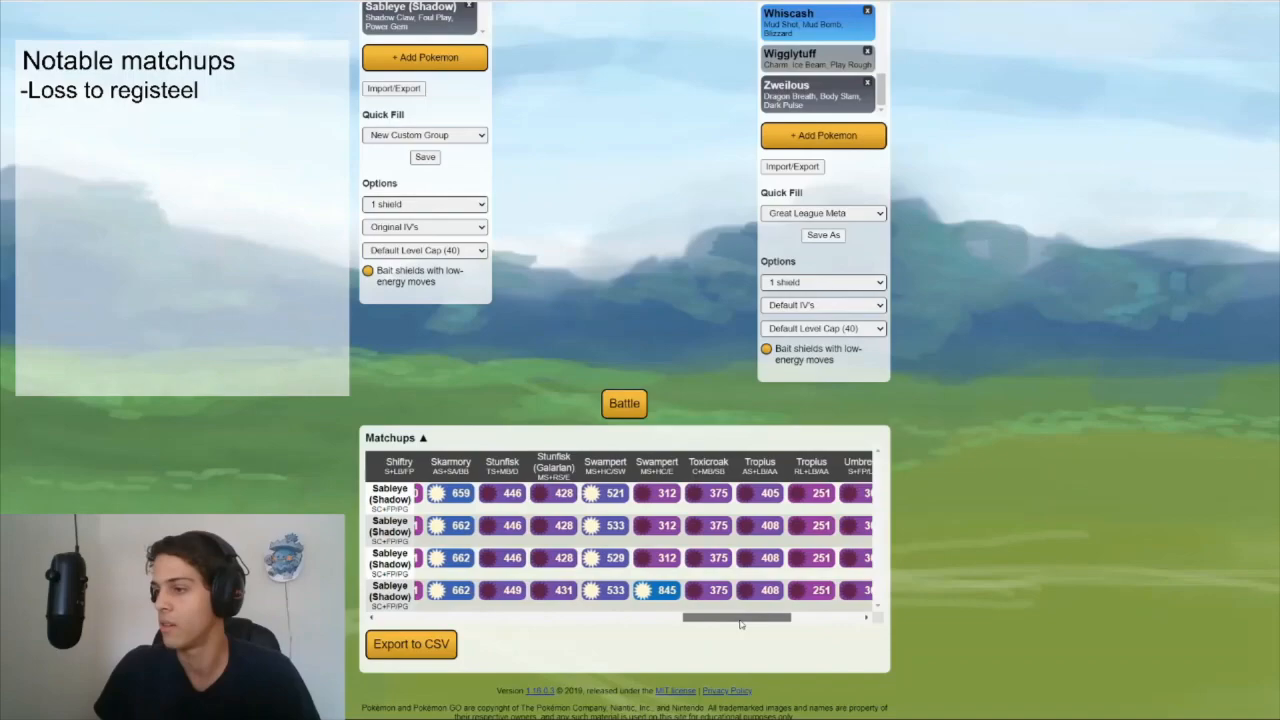
scroll(right, 3)
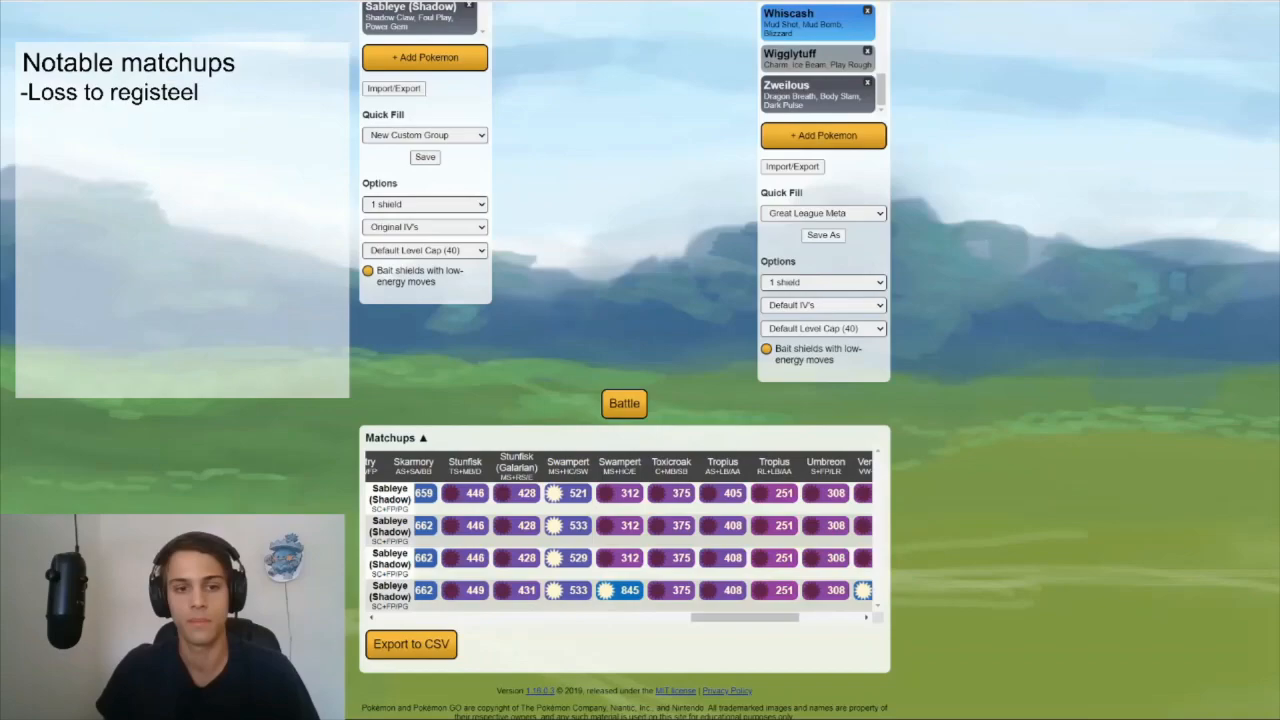
text(-Loss to swampert)
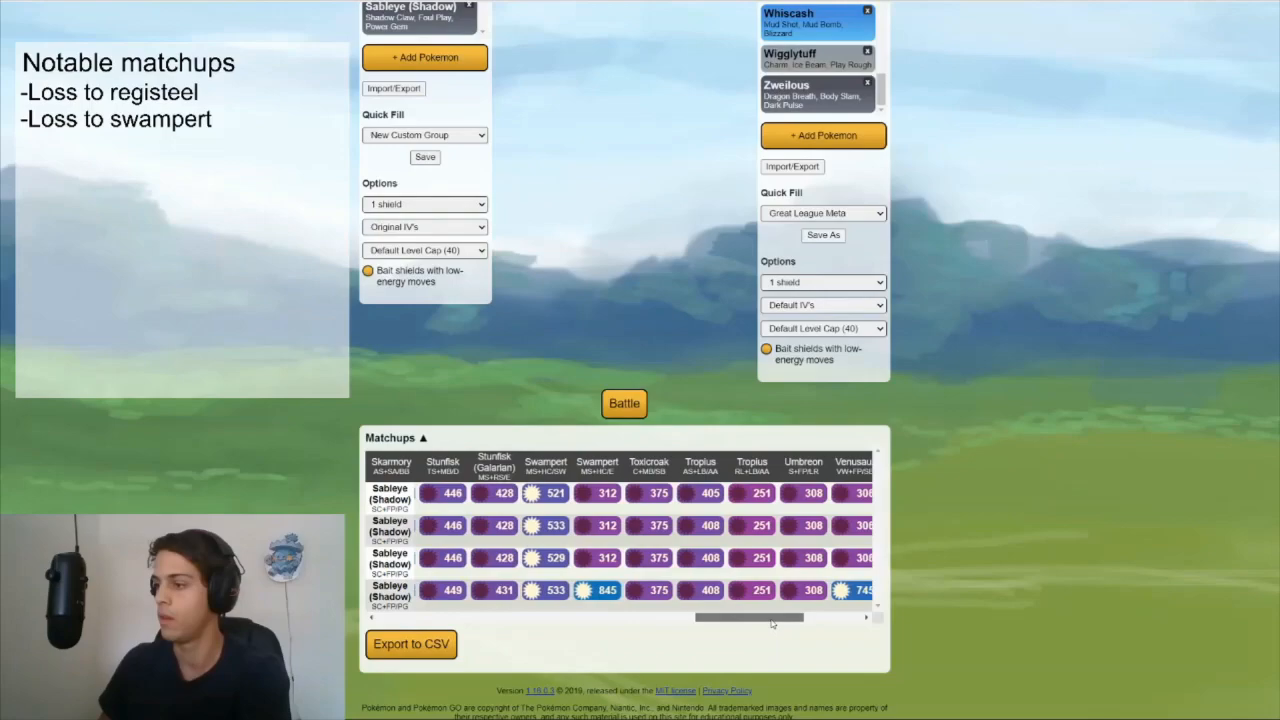
scroll(right, 3)
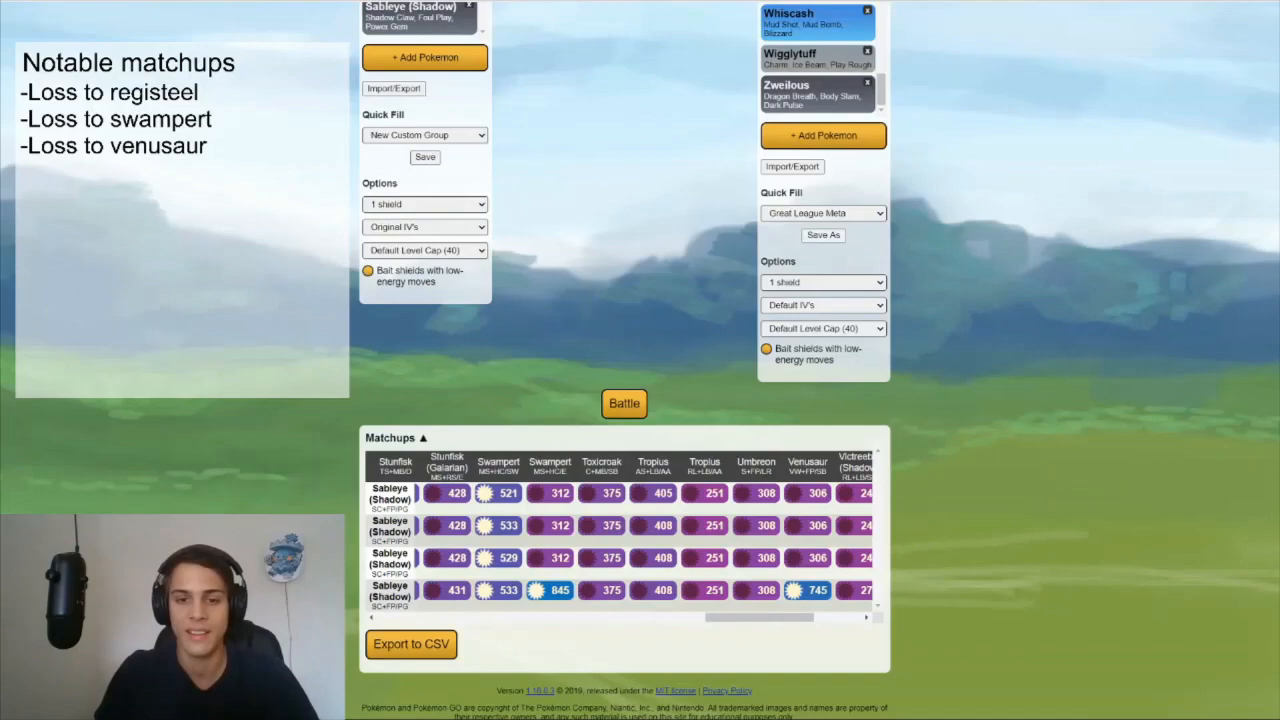
scroll(up, 3)
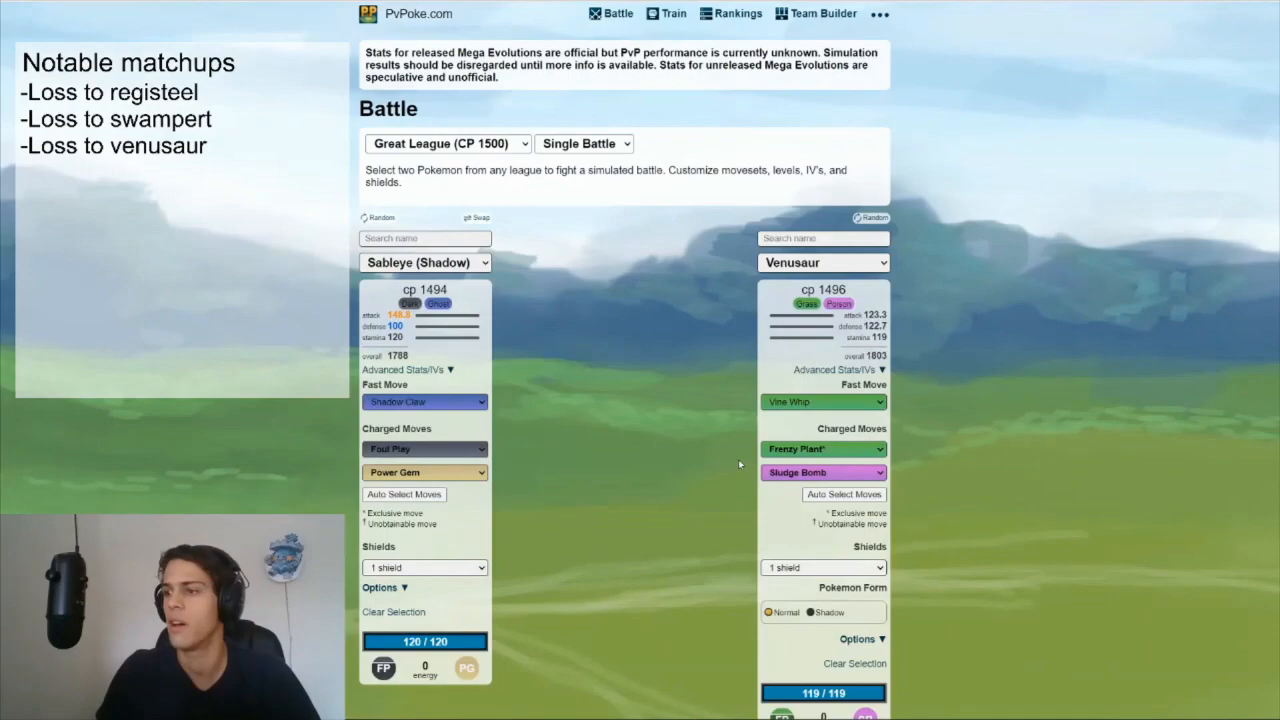
Simulate Shadow Sableye versus Venusaur and review the timeline with the CP 1465 variant
click(624, 236)
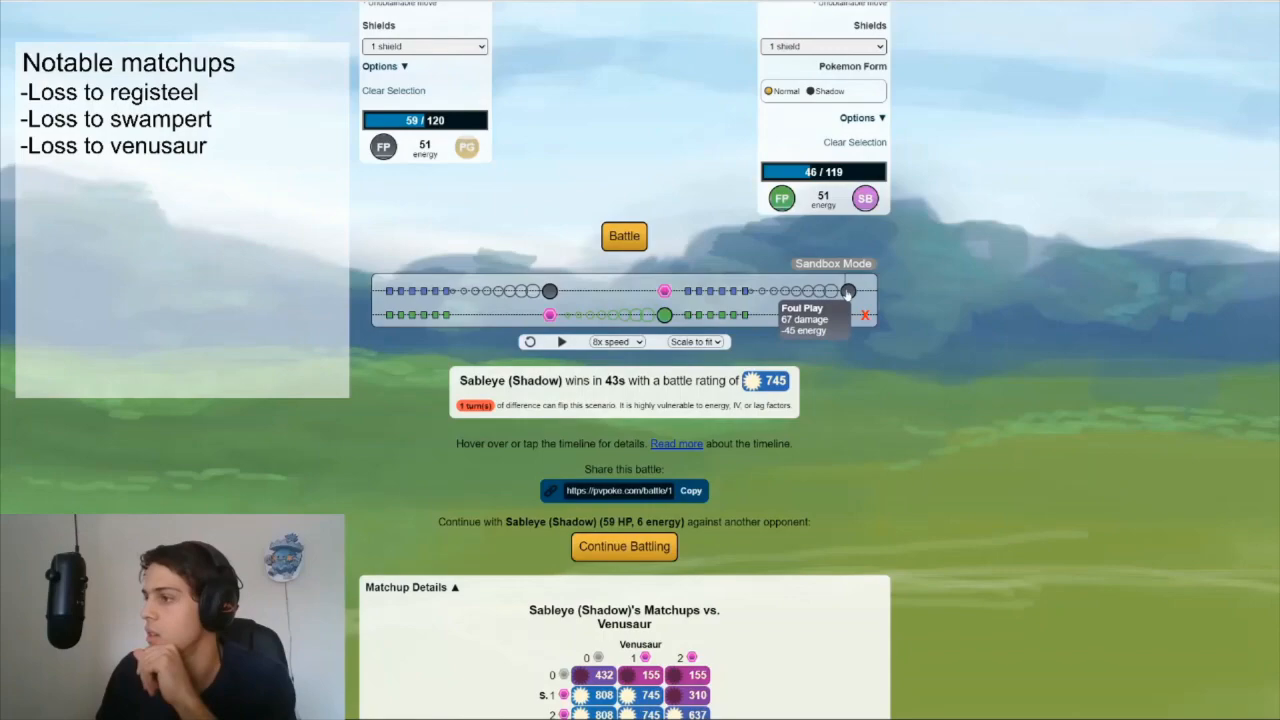
scroll(up, 3)
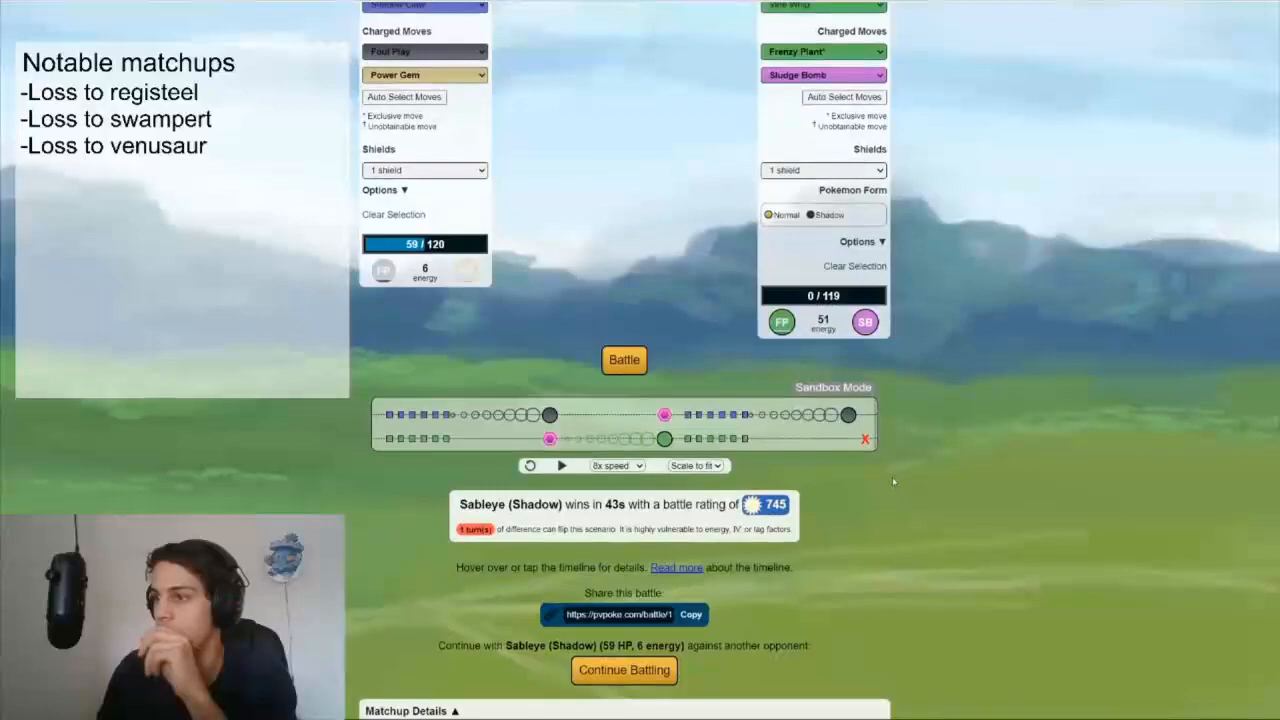
scroll(up, 3)
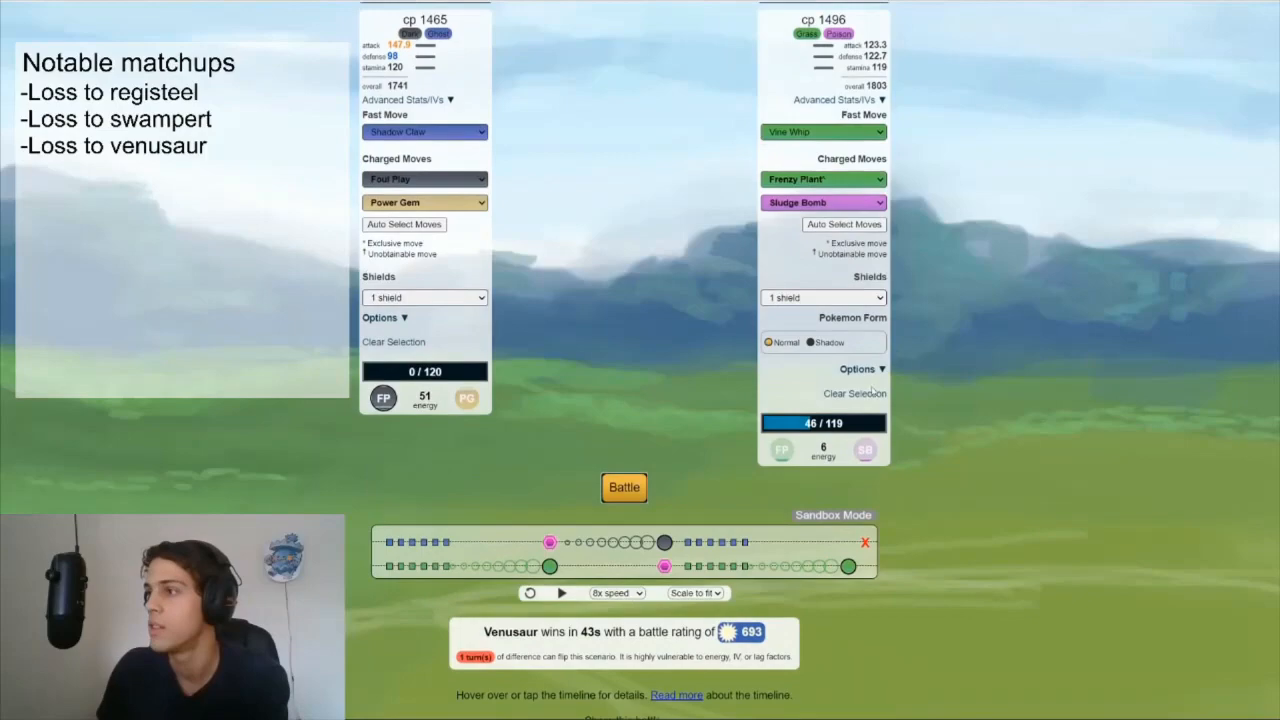
scroll(up, 3)
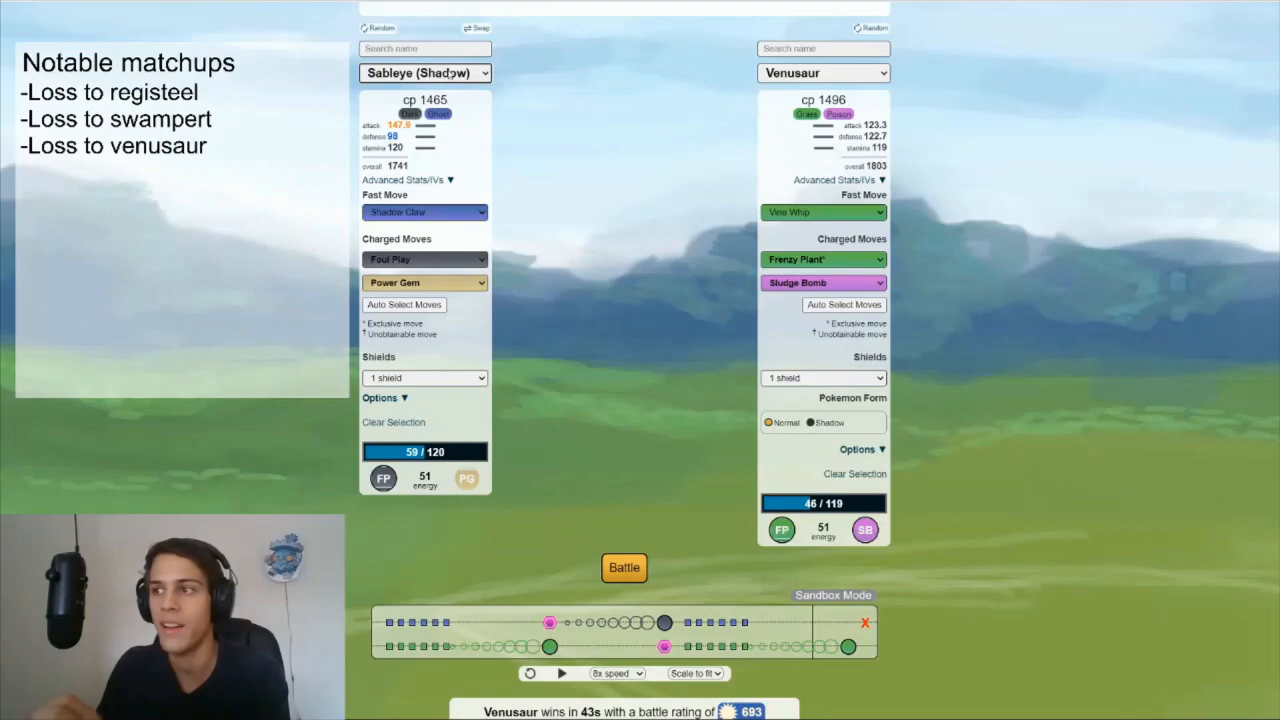
click(408, 180)
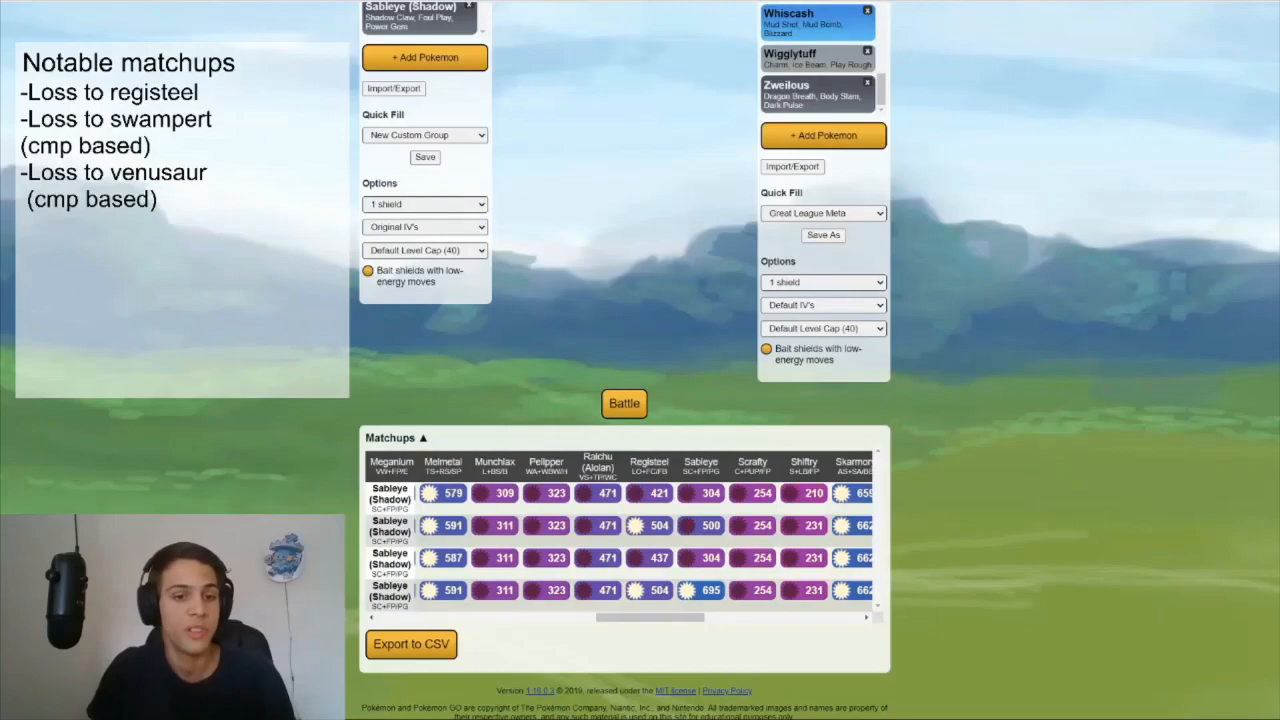
Bring the single battle setup of Sableye versus Registeel into view
scroll(up, 3)
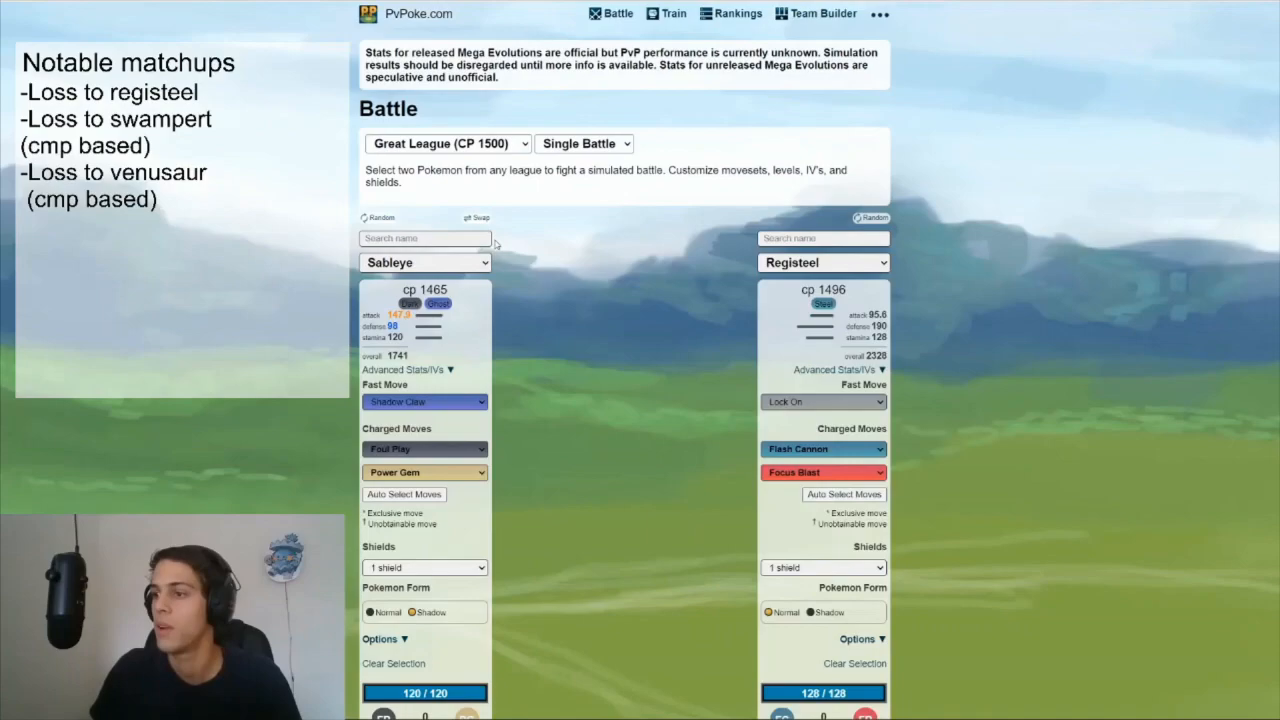
Simulate Sableye versus Registeel and note the loss as close
scroll(down, 3)
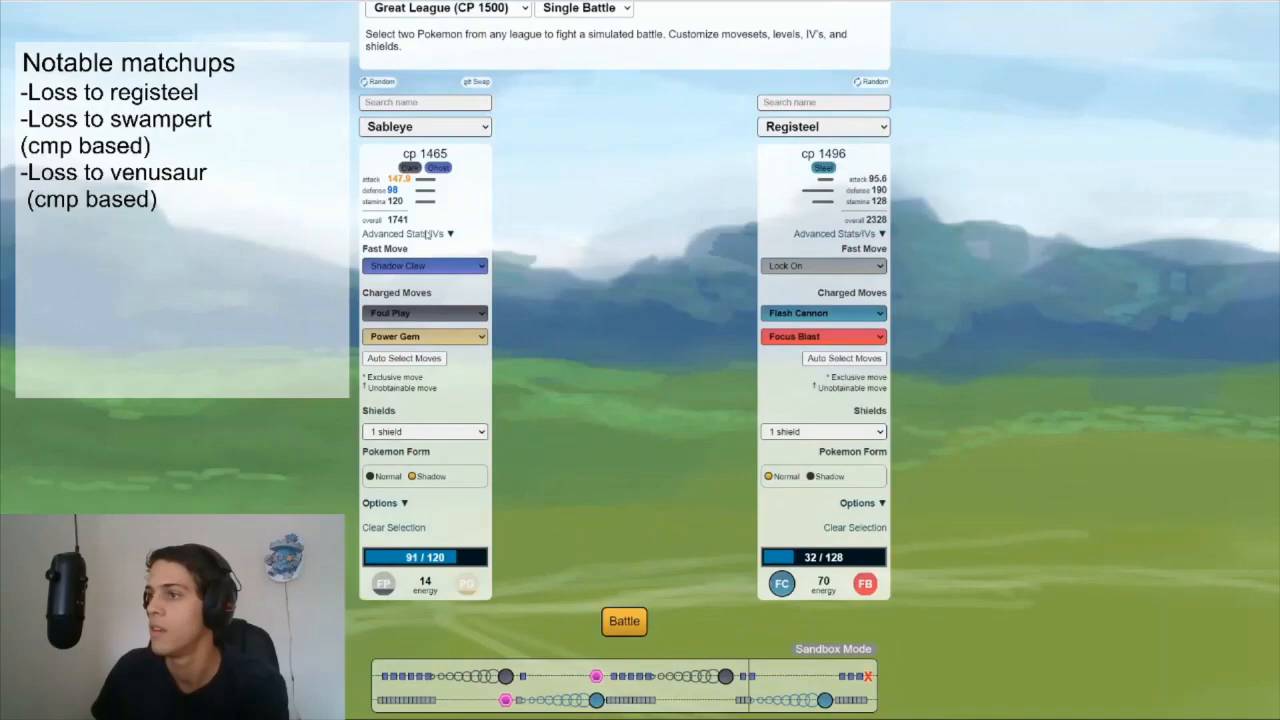
click(624, 620)
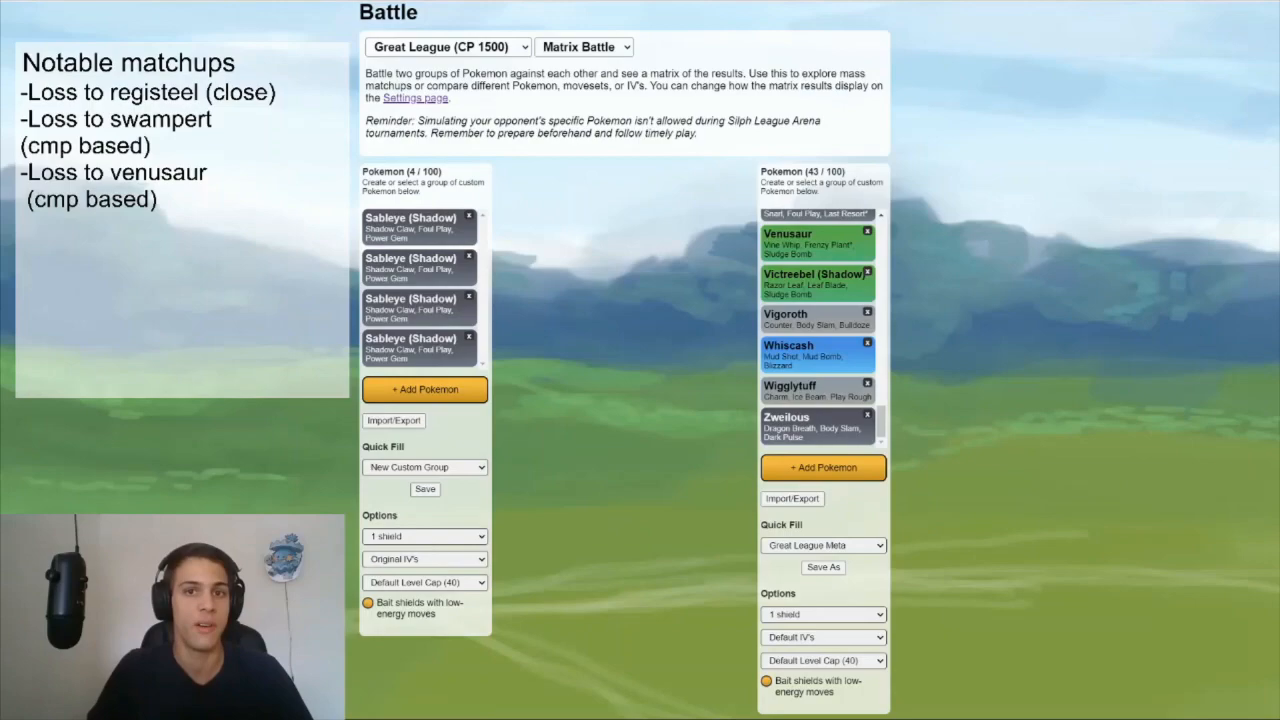
Rerun the matrix battle with the Sableye group using no shields
click(424, 536)
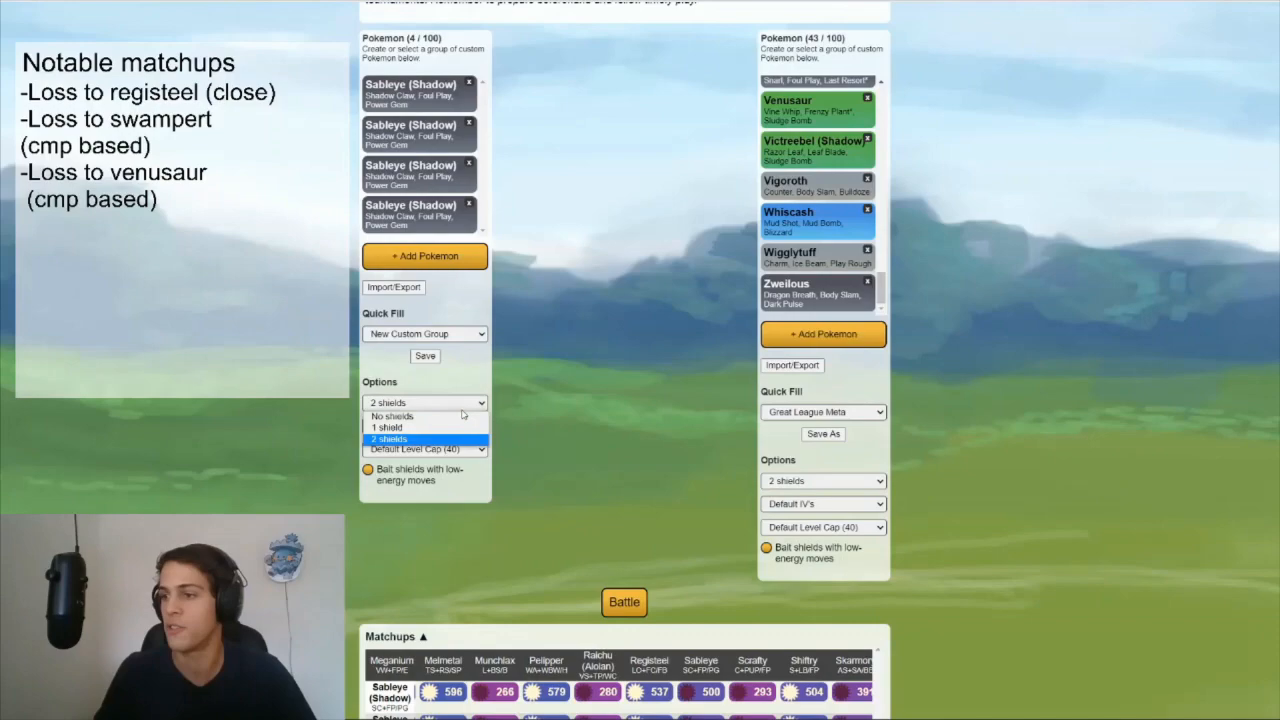
click(392, 416)
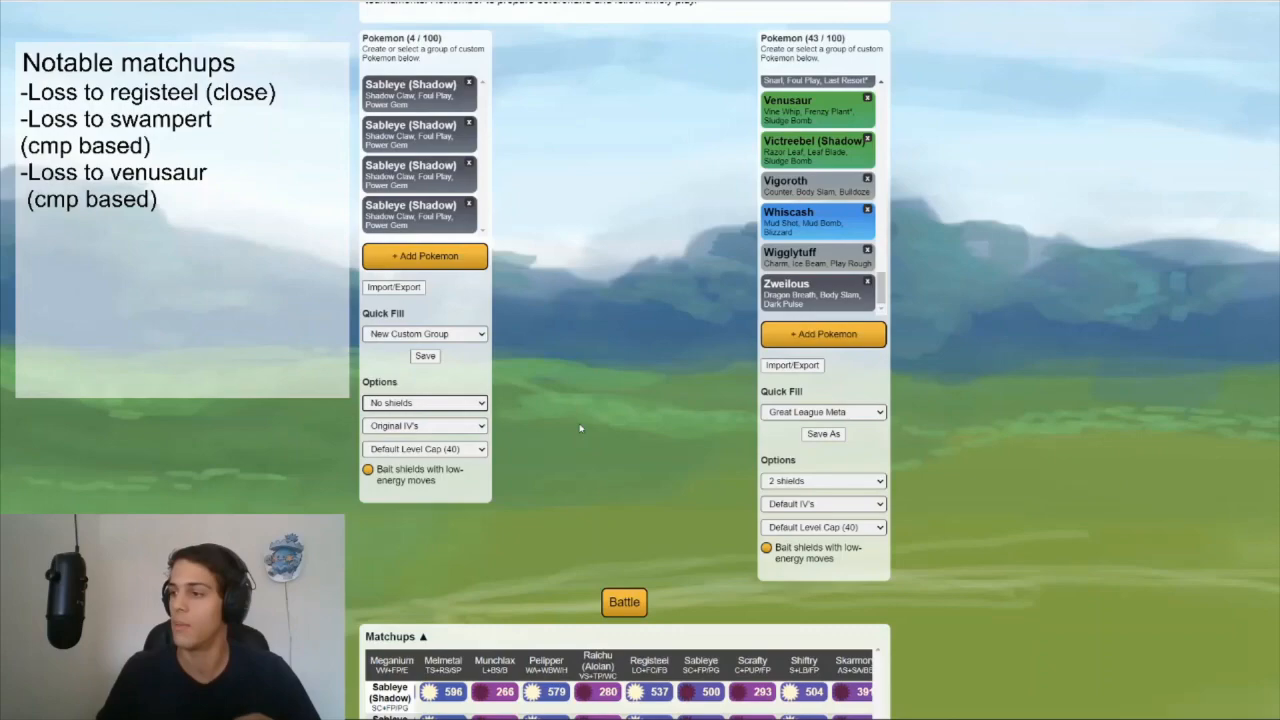
click(824, 504)
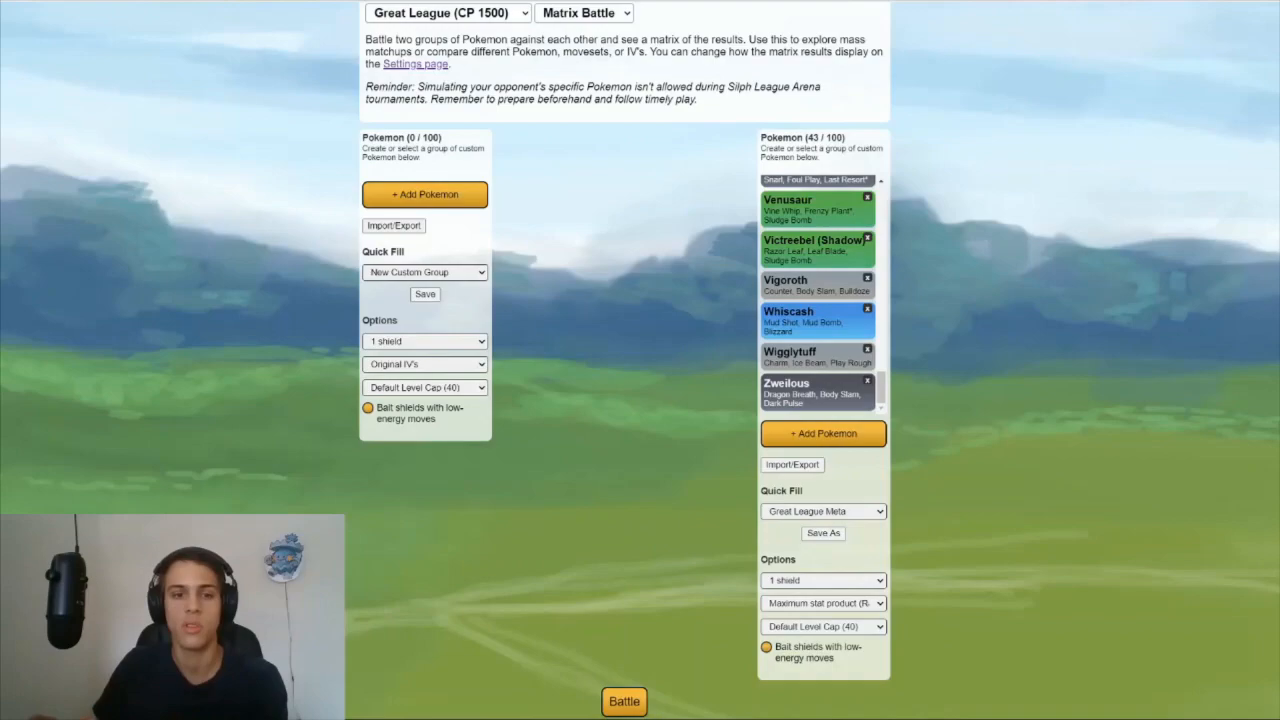
Add the first Shiftry to the empty custom group after searching for it
click(424, 194)
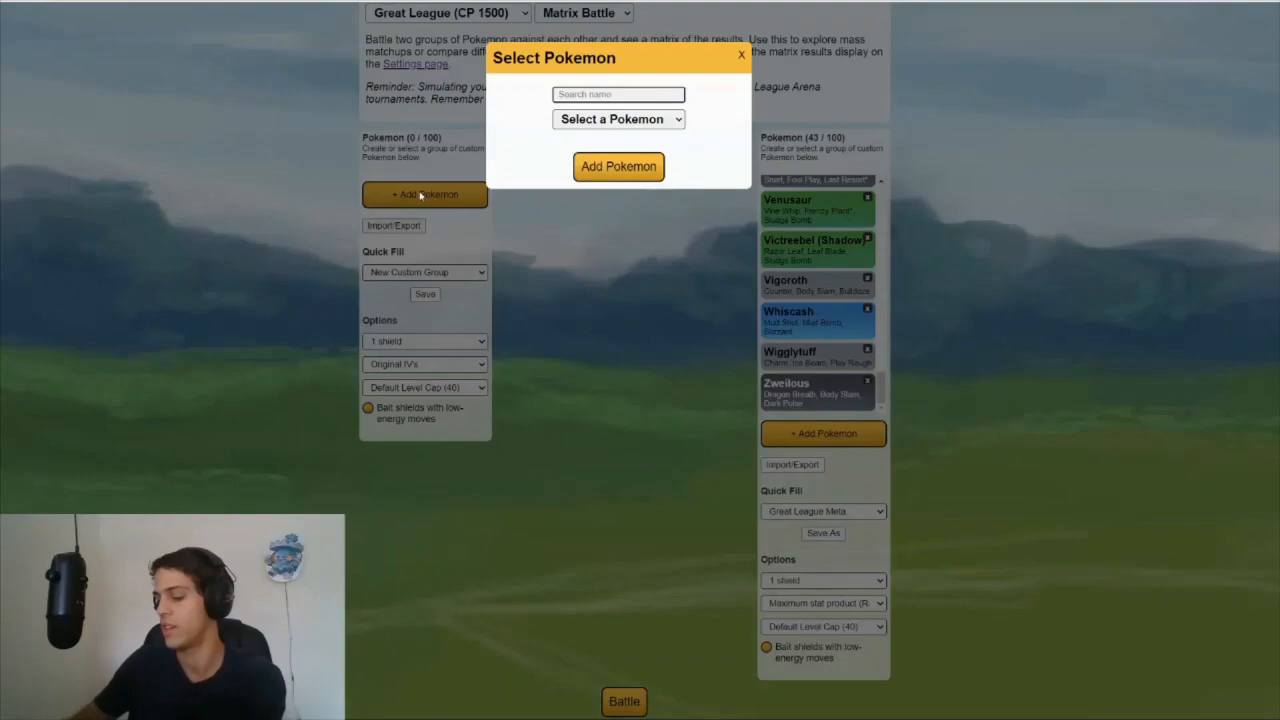
text(shift)
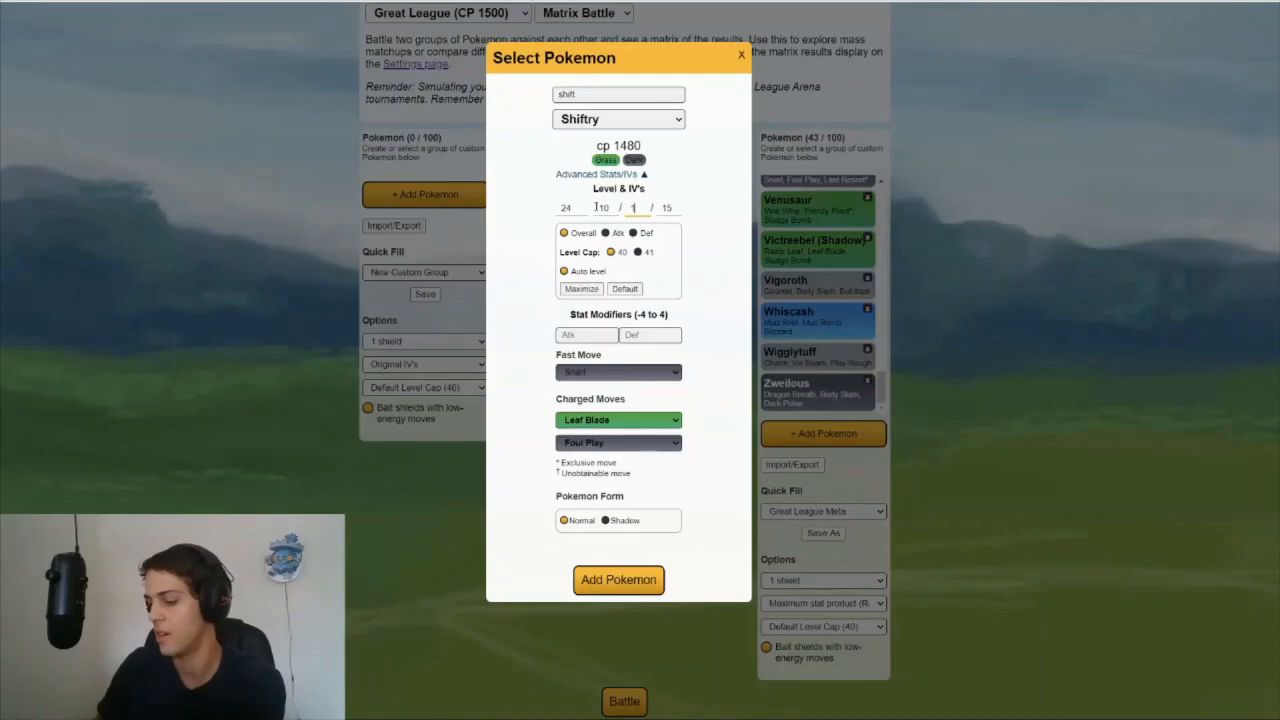
click(618, 580)
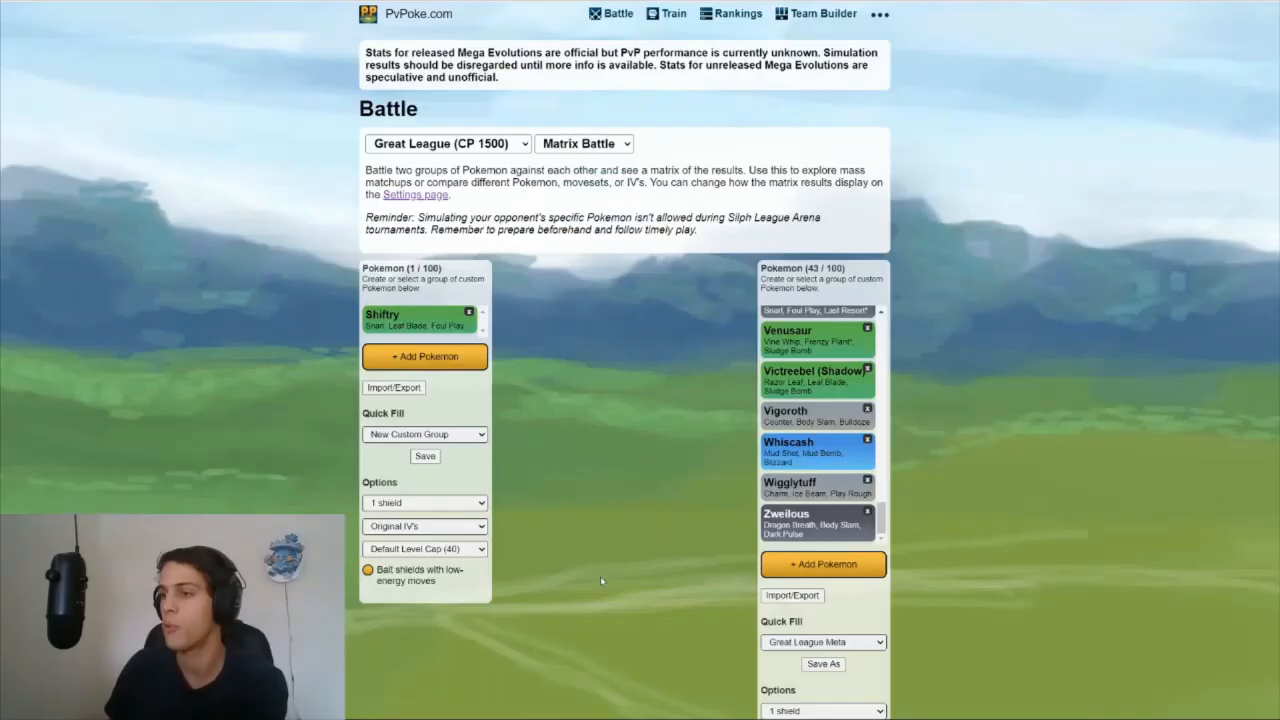
Add further Shiftry variants with adjusted level and IV settings to the group
click(424, 356)
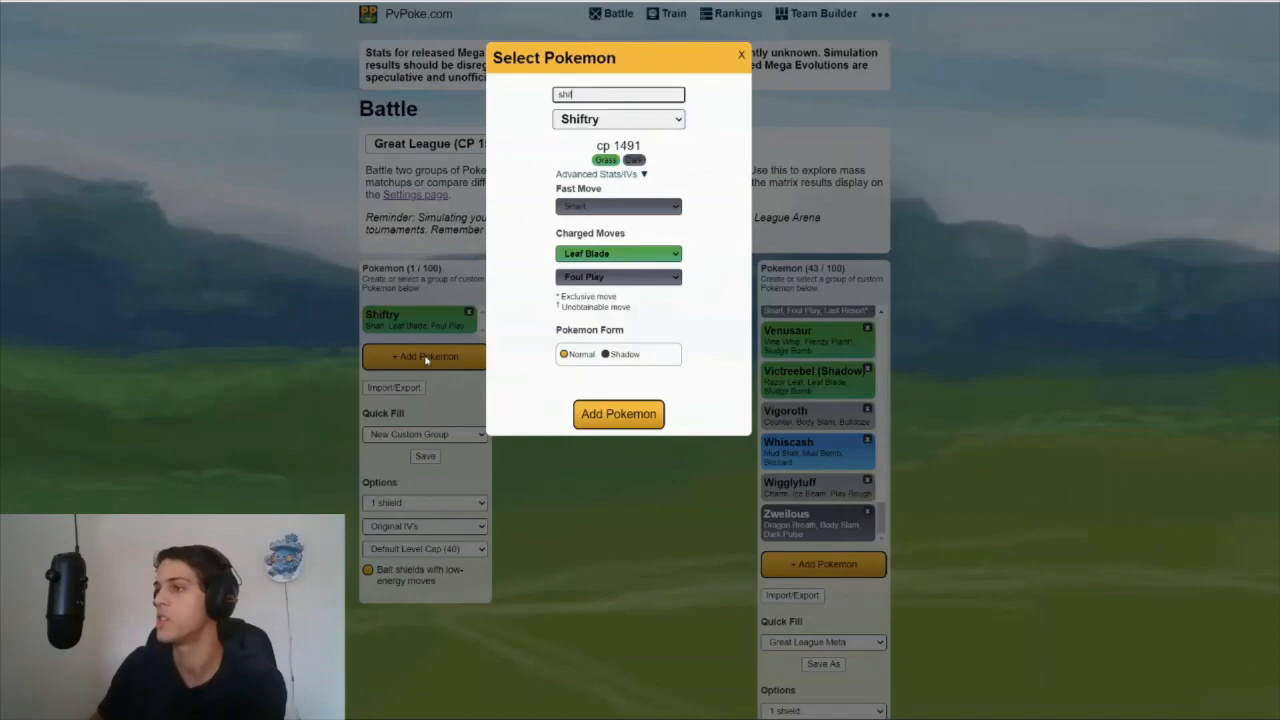
click(618, 414)
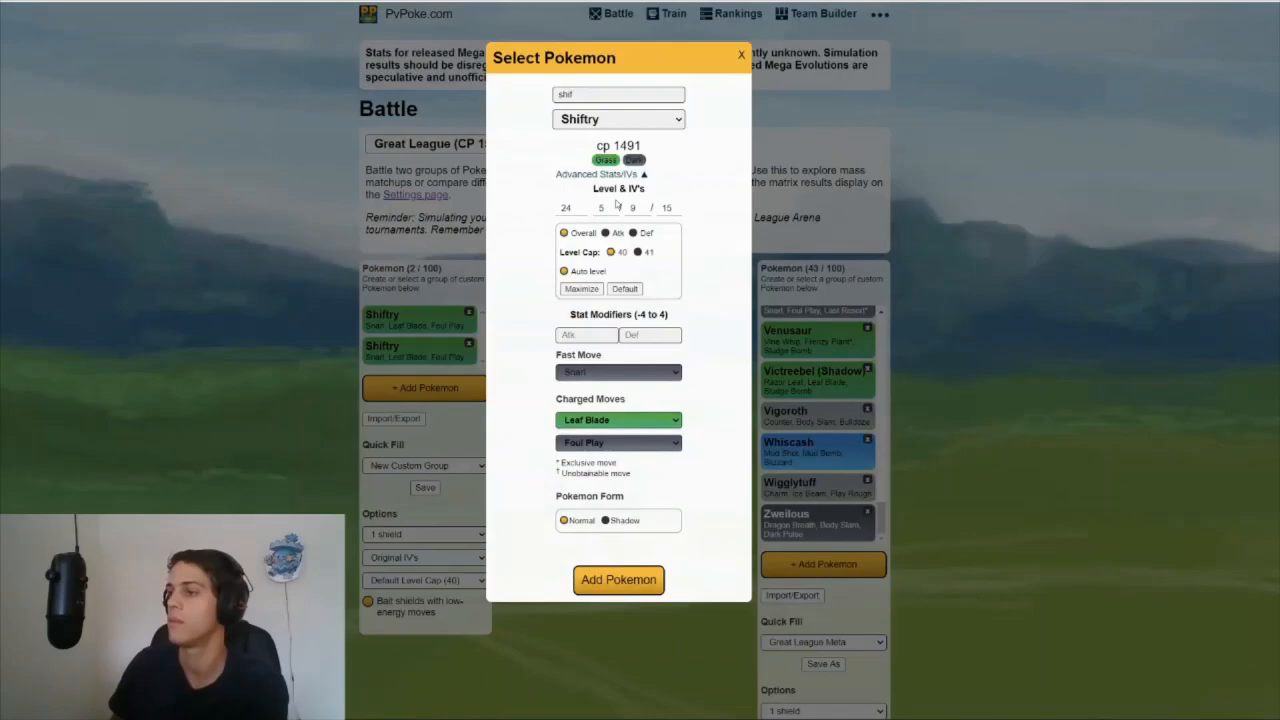
click(618, 580)
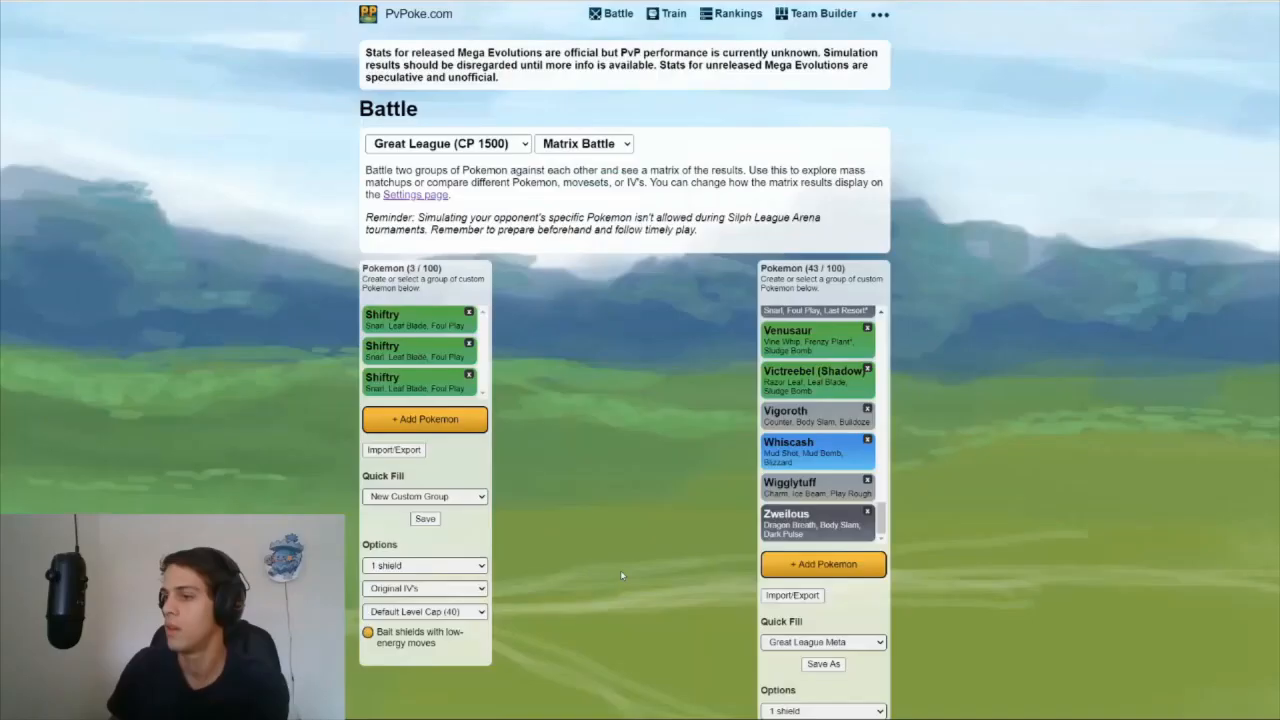
click(424, 420)
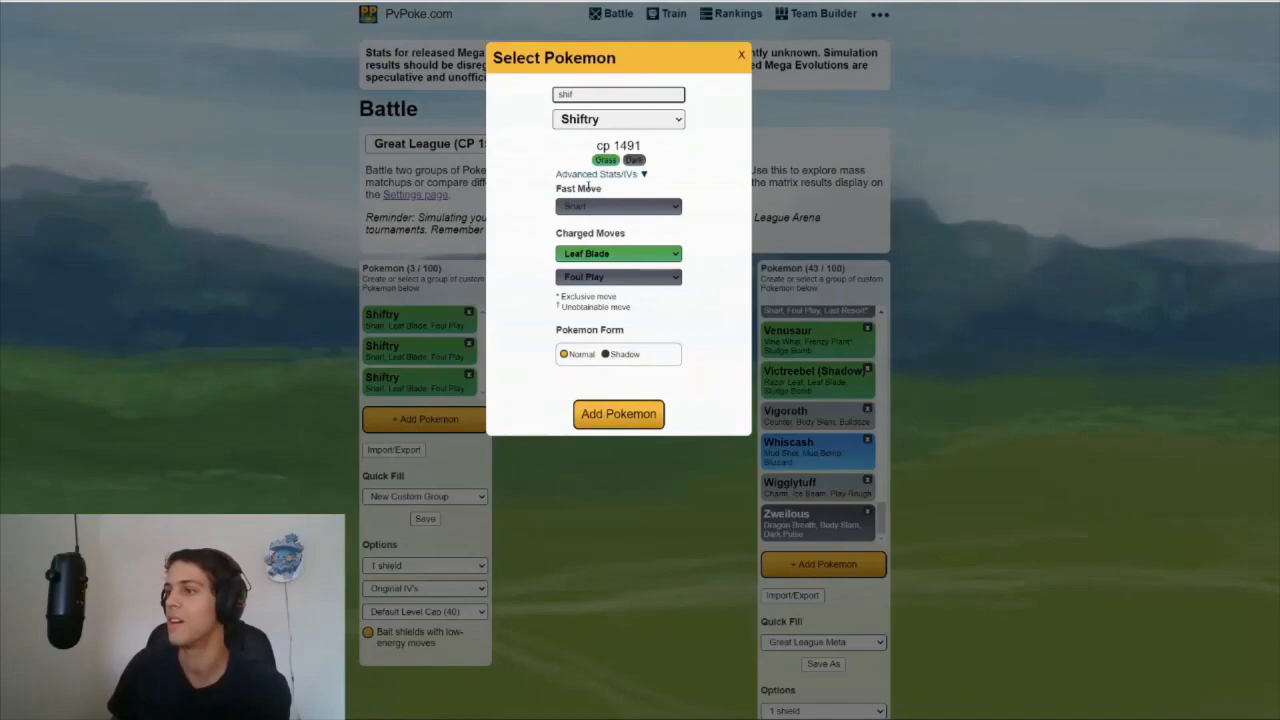
click(600, 174)
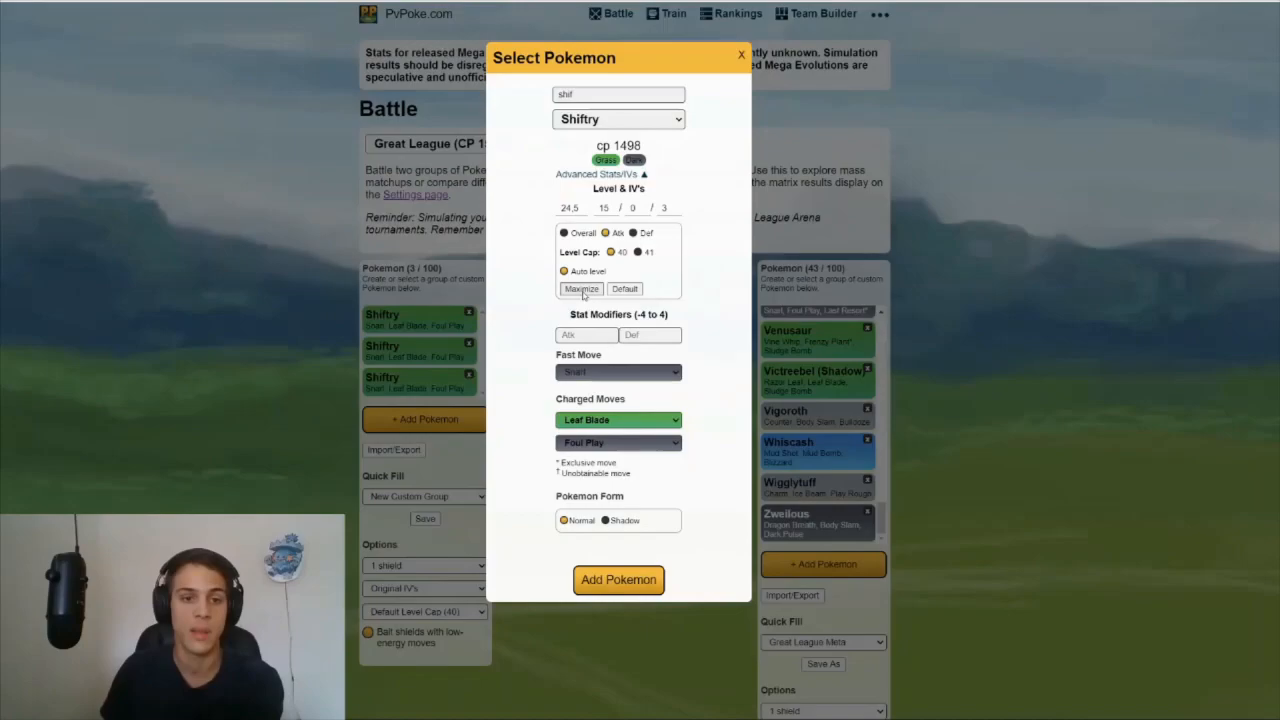
click(618, 580)
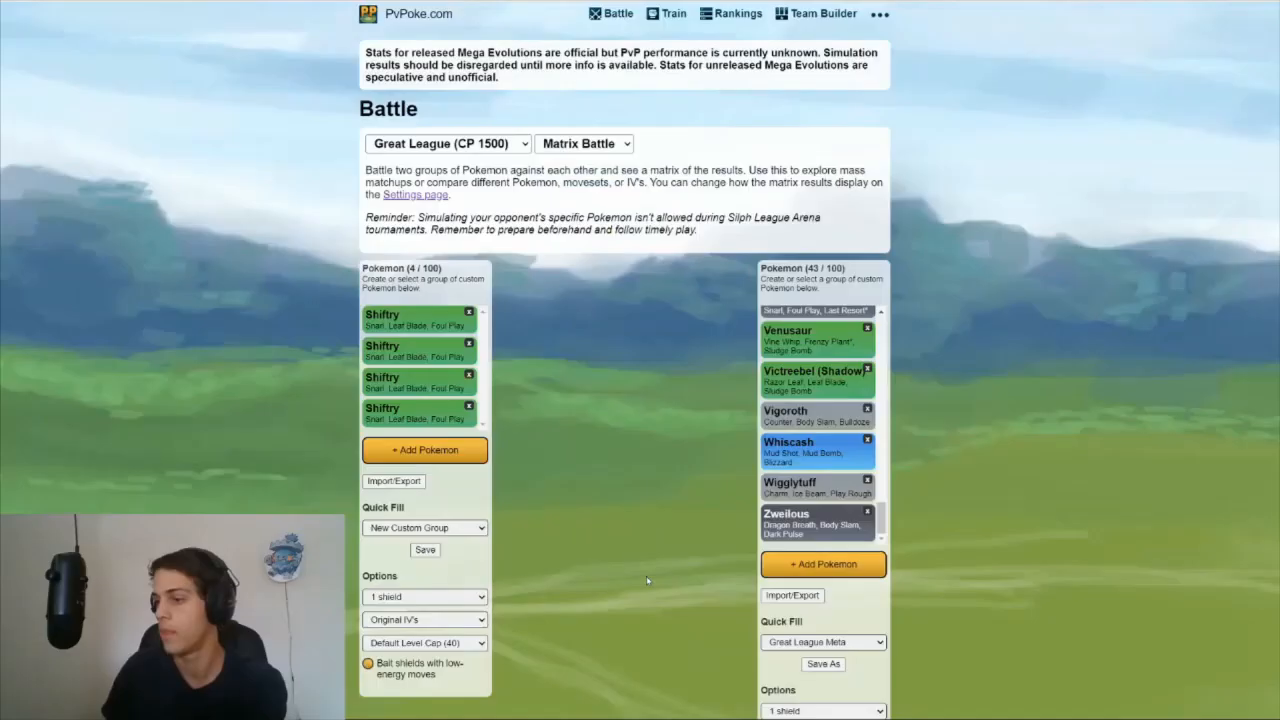
Run the Shiftry group in a matrix battle against the Great League meta
click(624, 444)
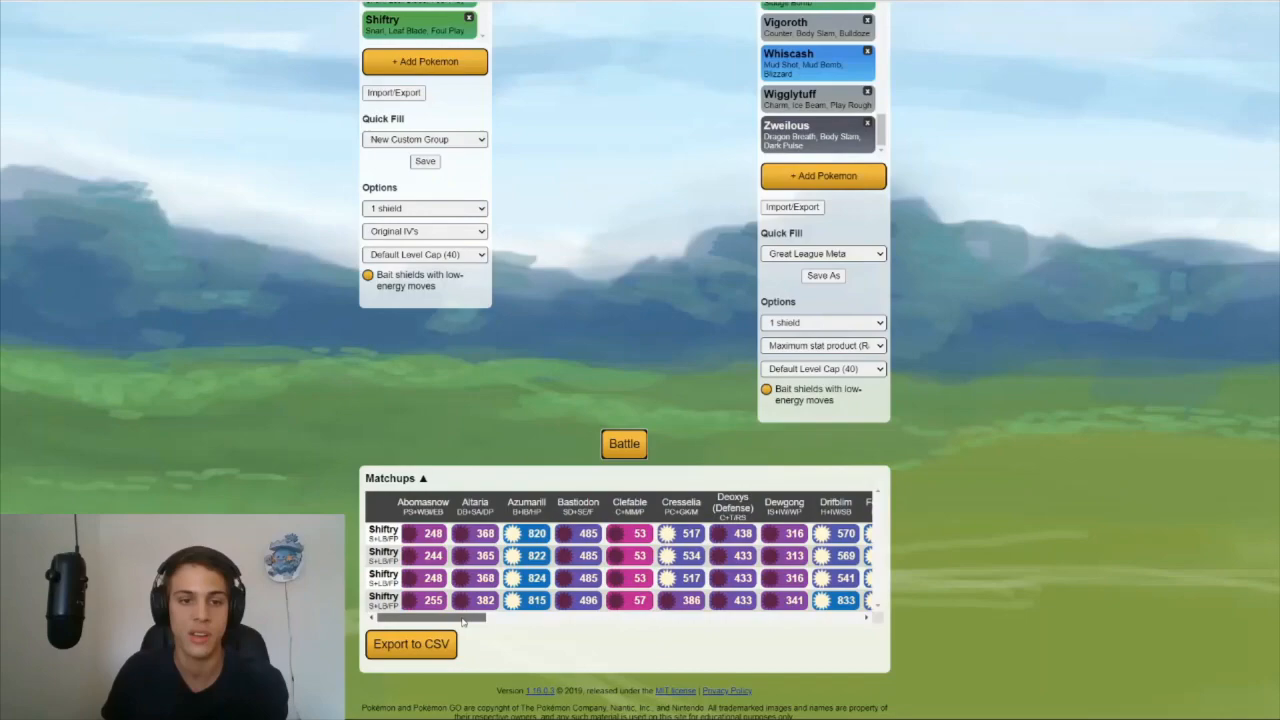
scroll(right, 3)
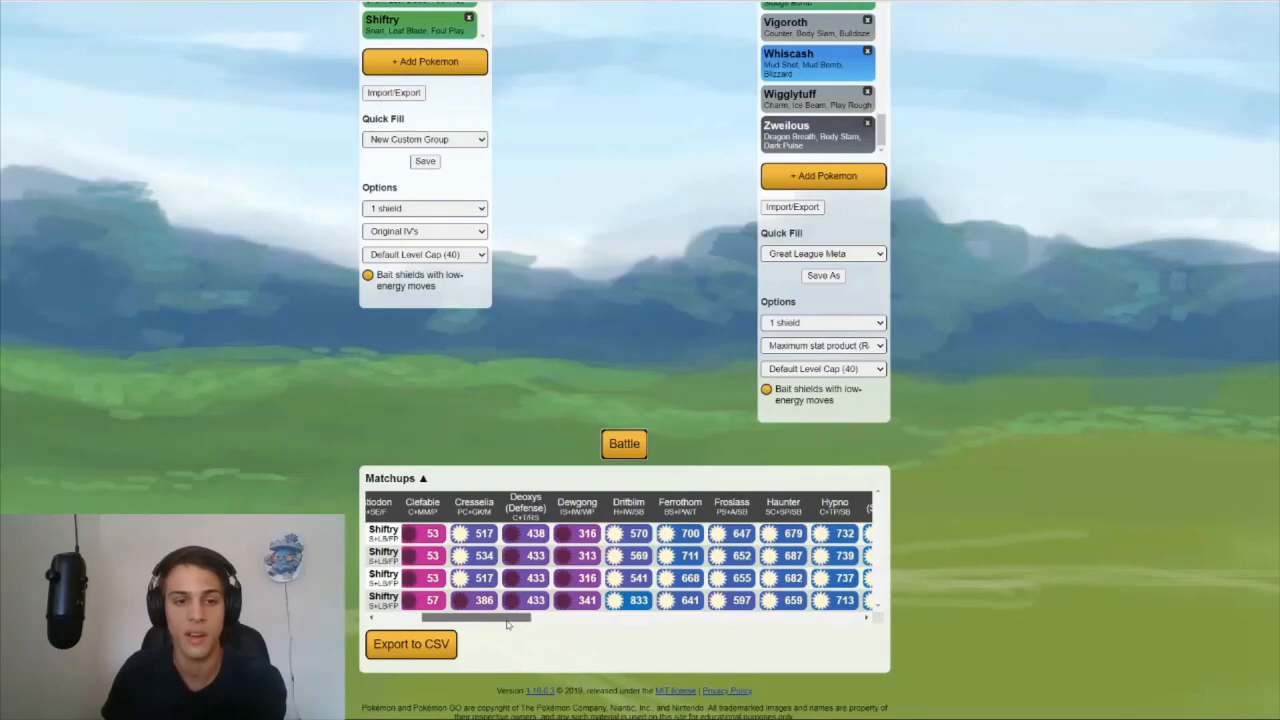